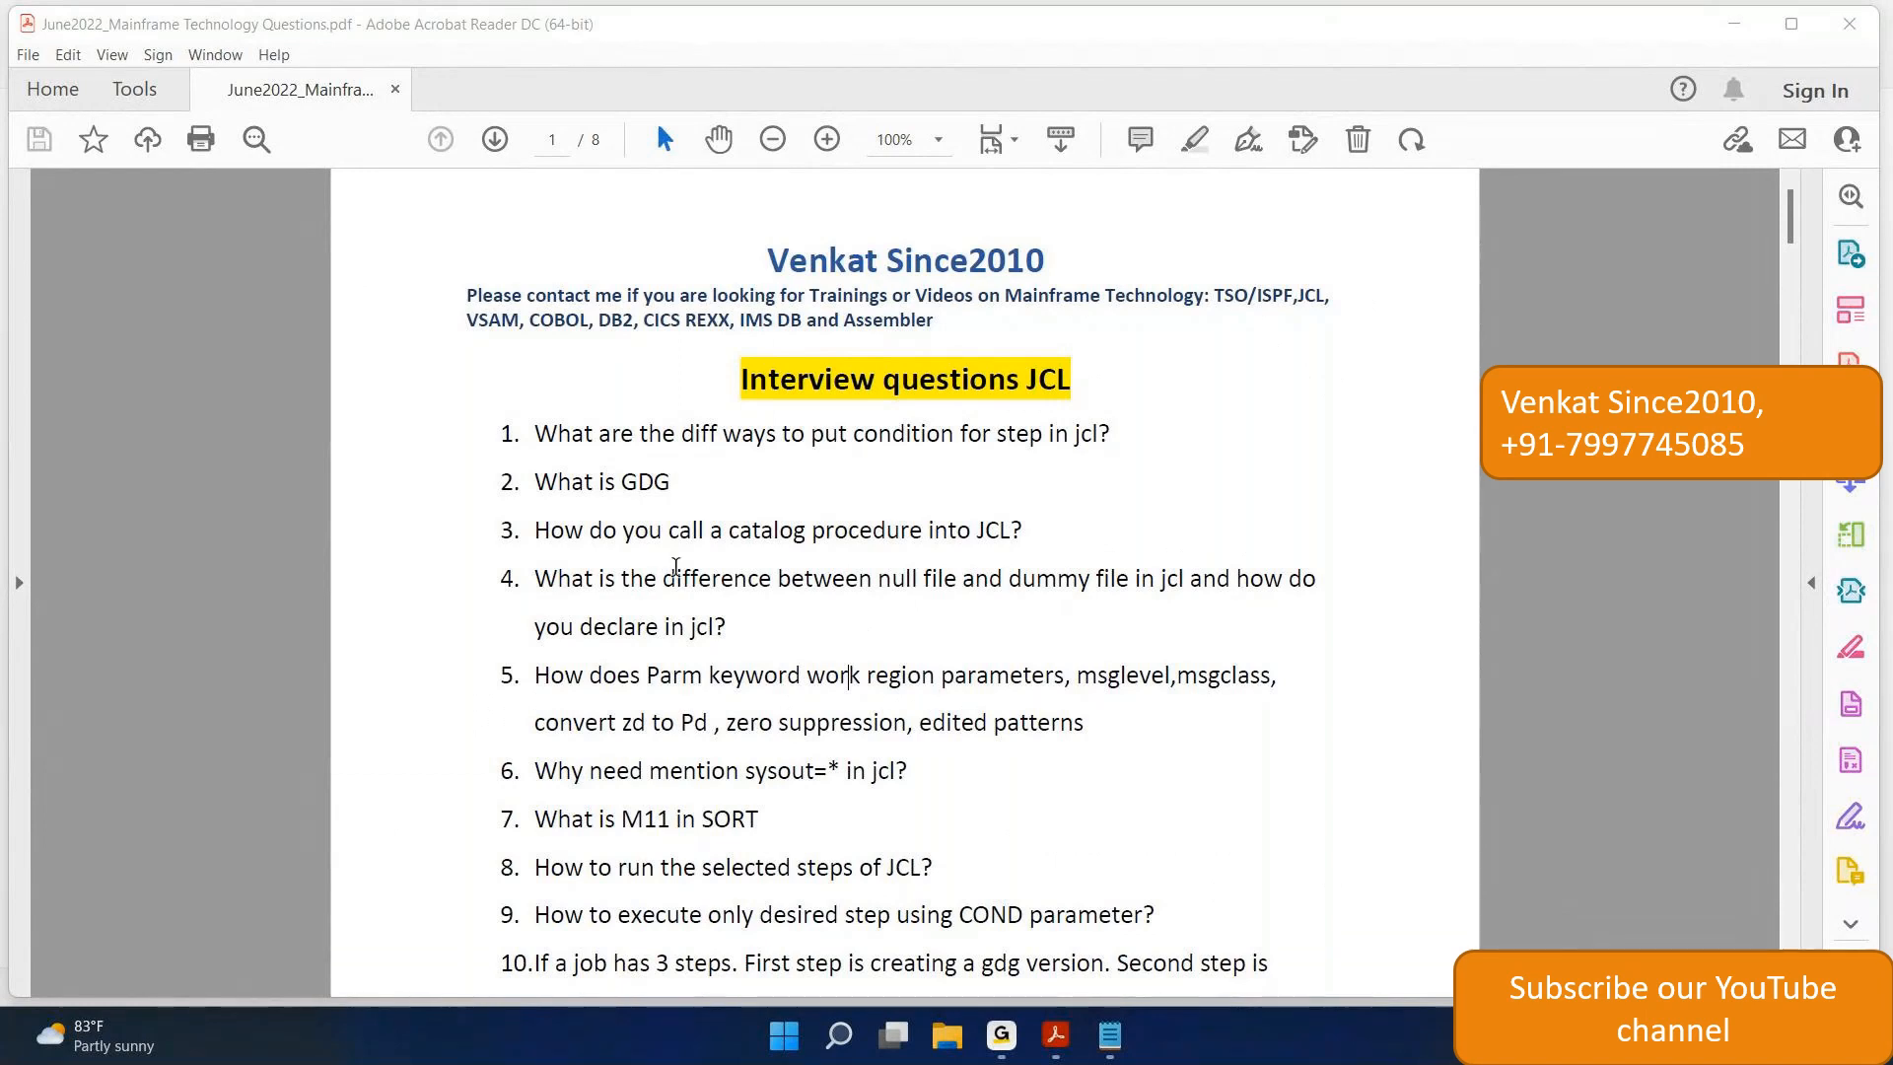
mouse_move(765, 478)
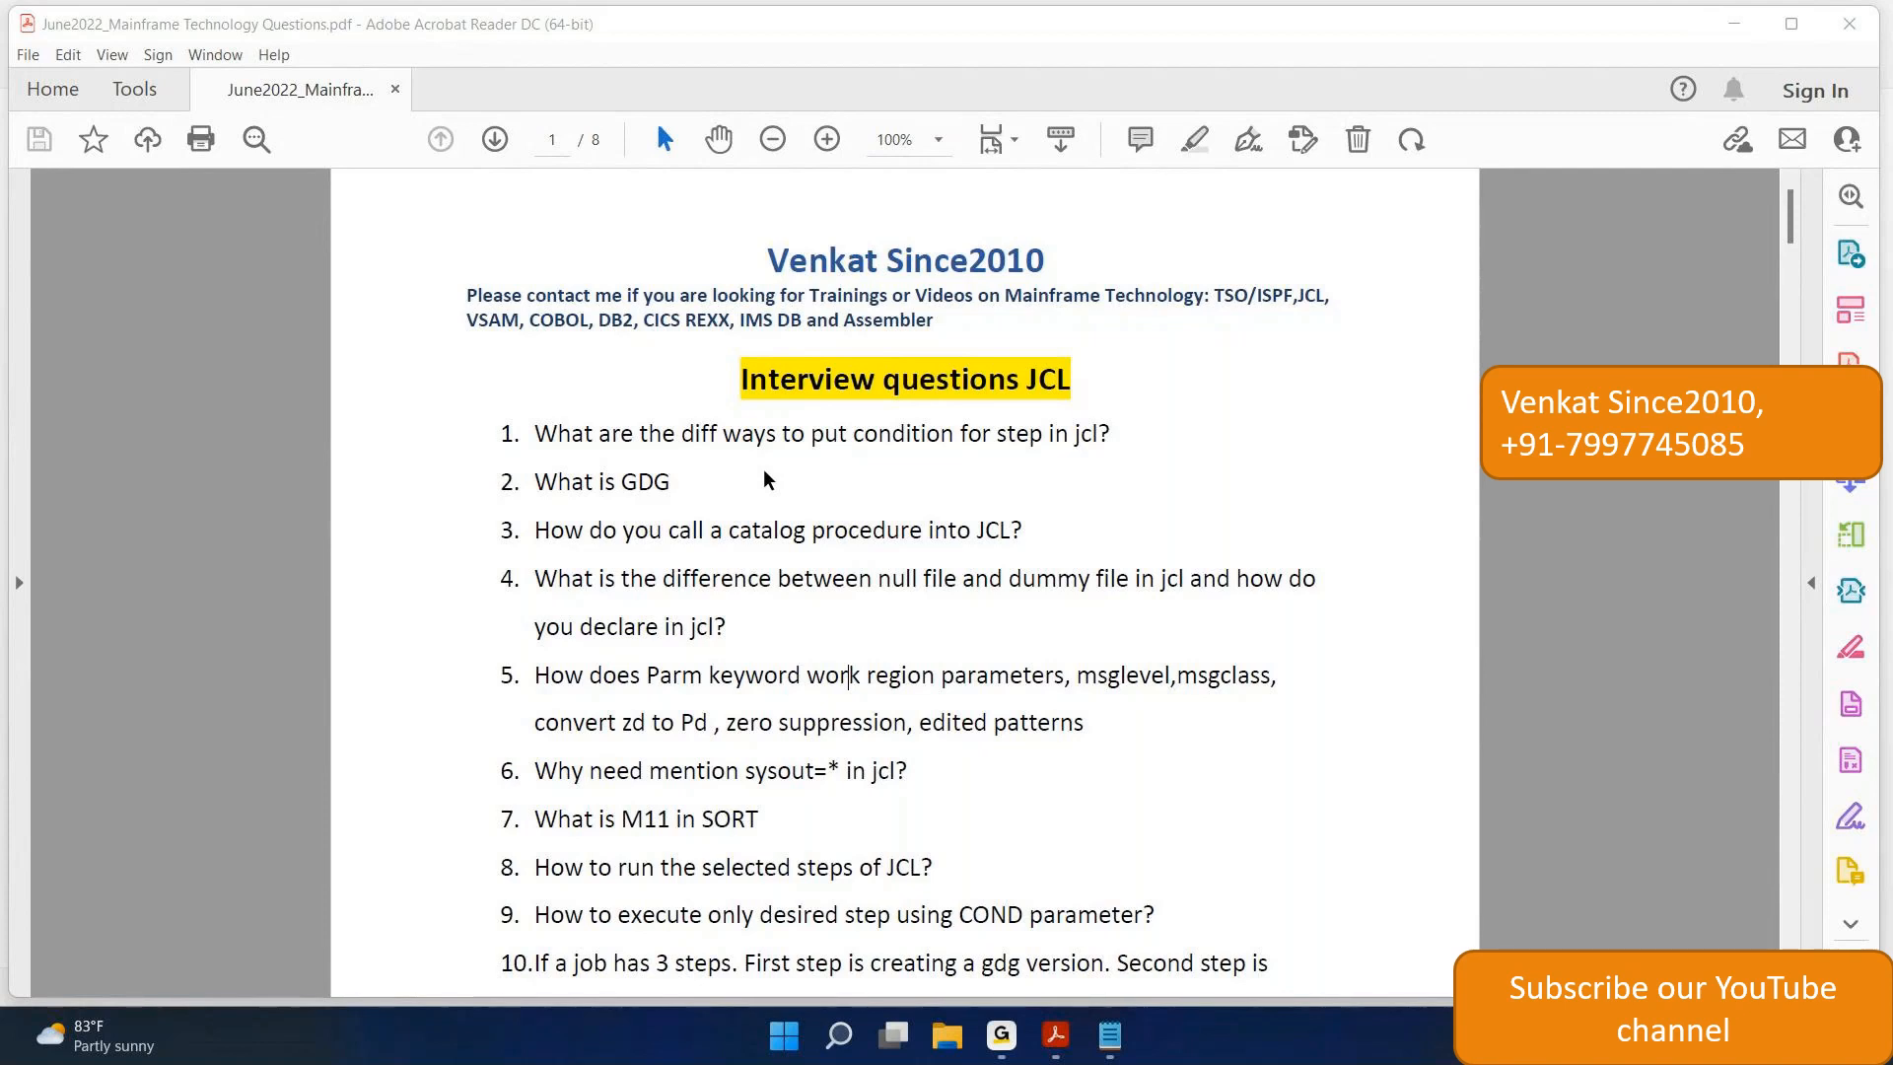
mouse_move(554, 450)
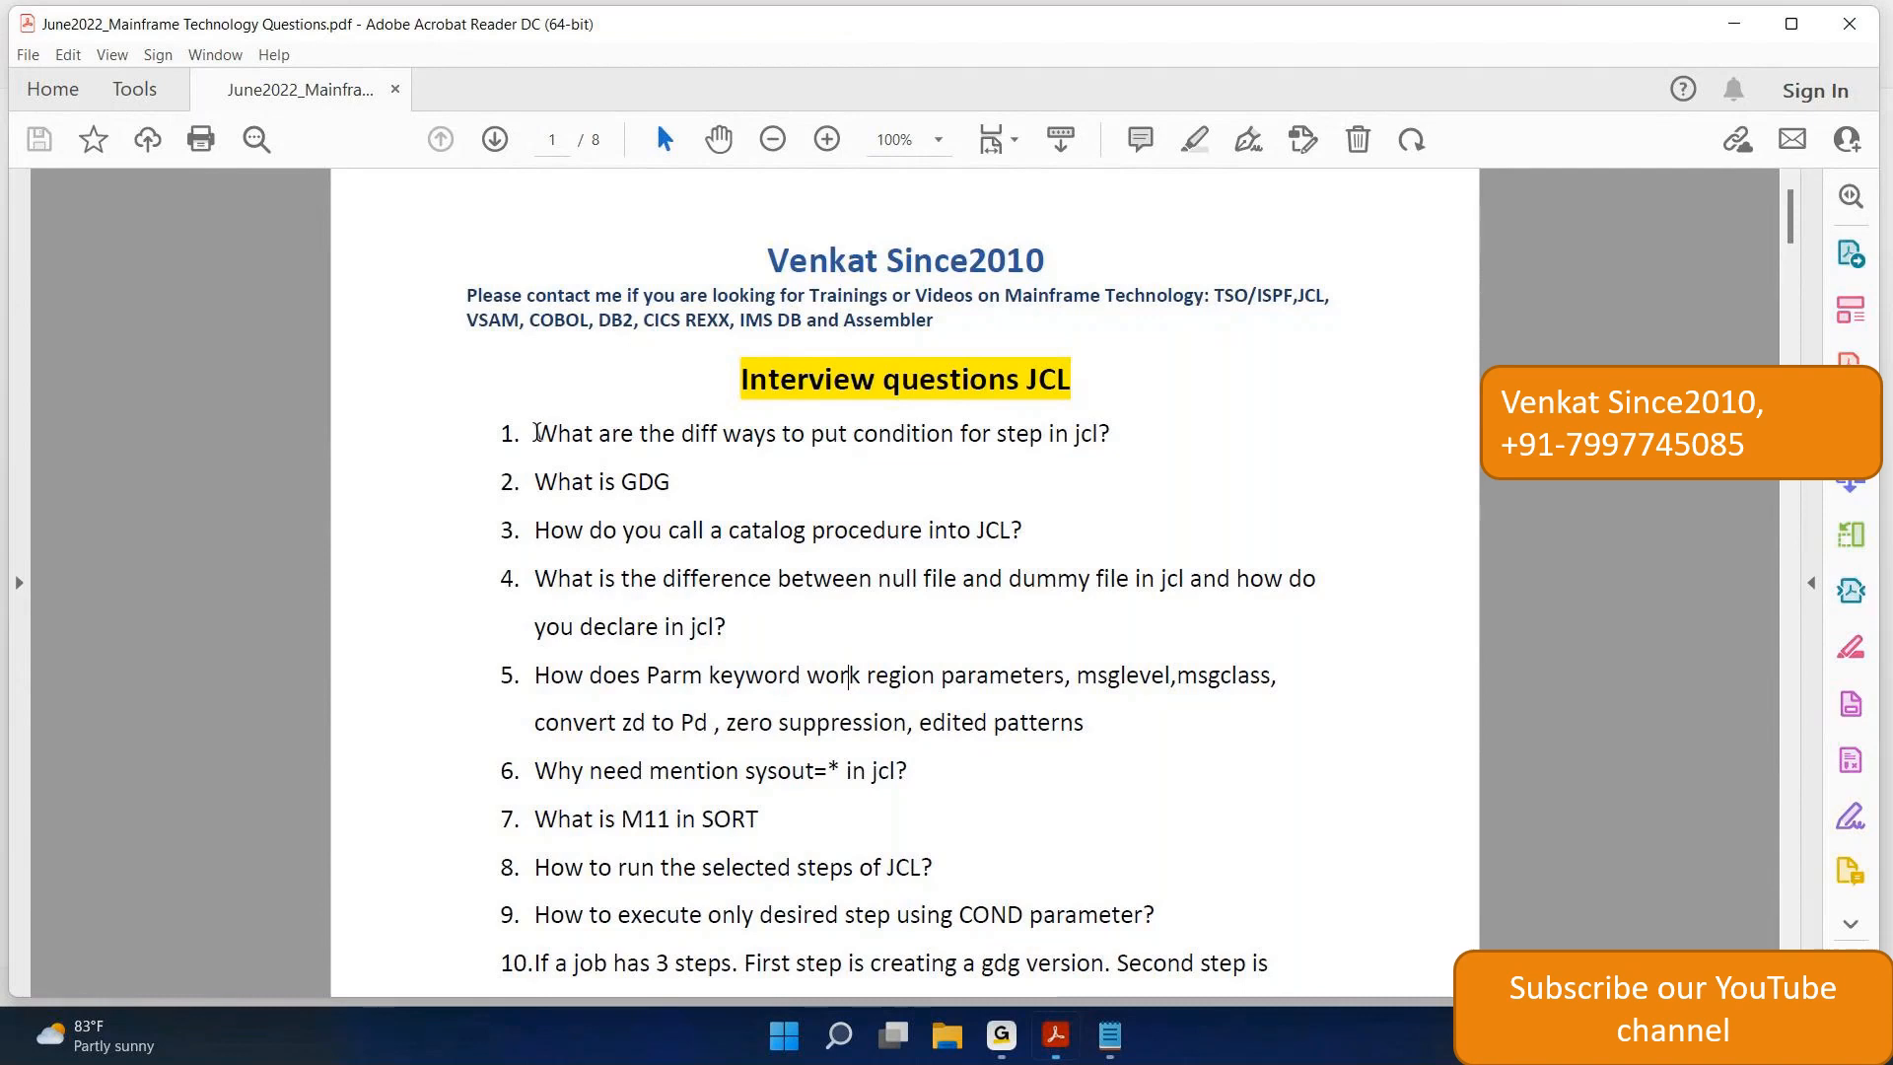
- Select the text of question 1 on coding step conditions, then dismiss the quick toolbar
drag(536, 433, 803, 434)
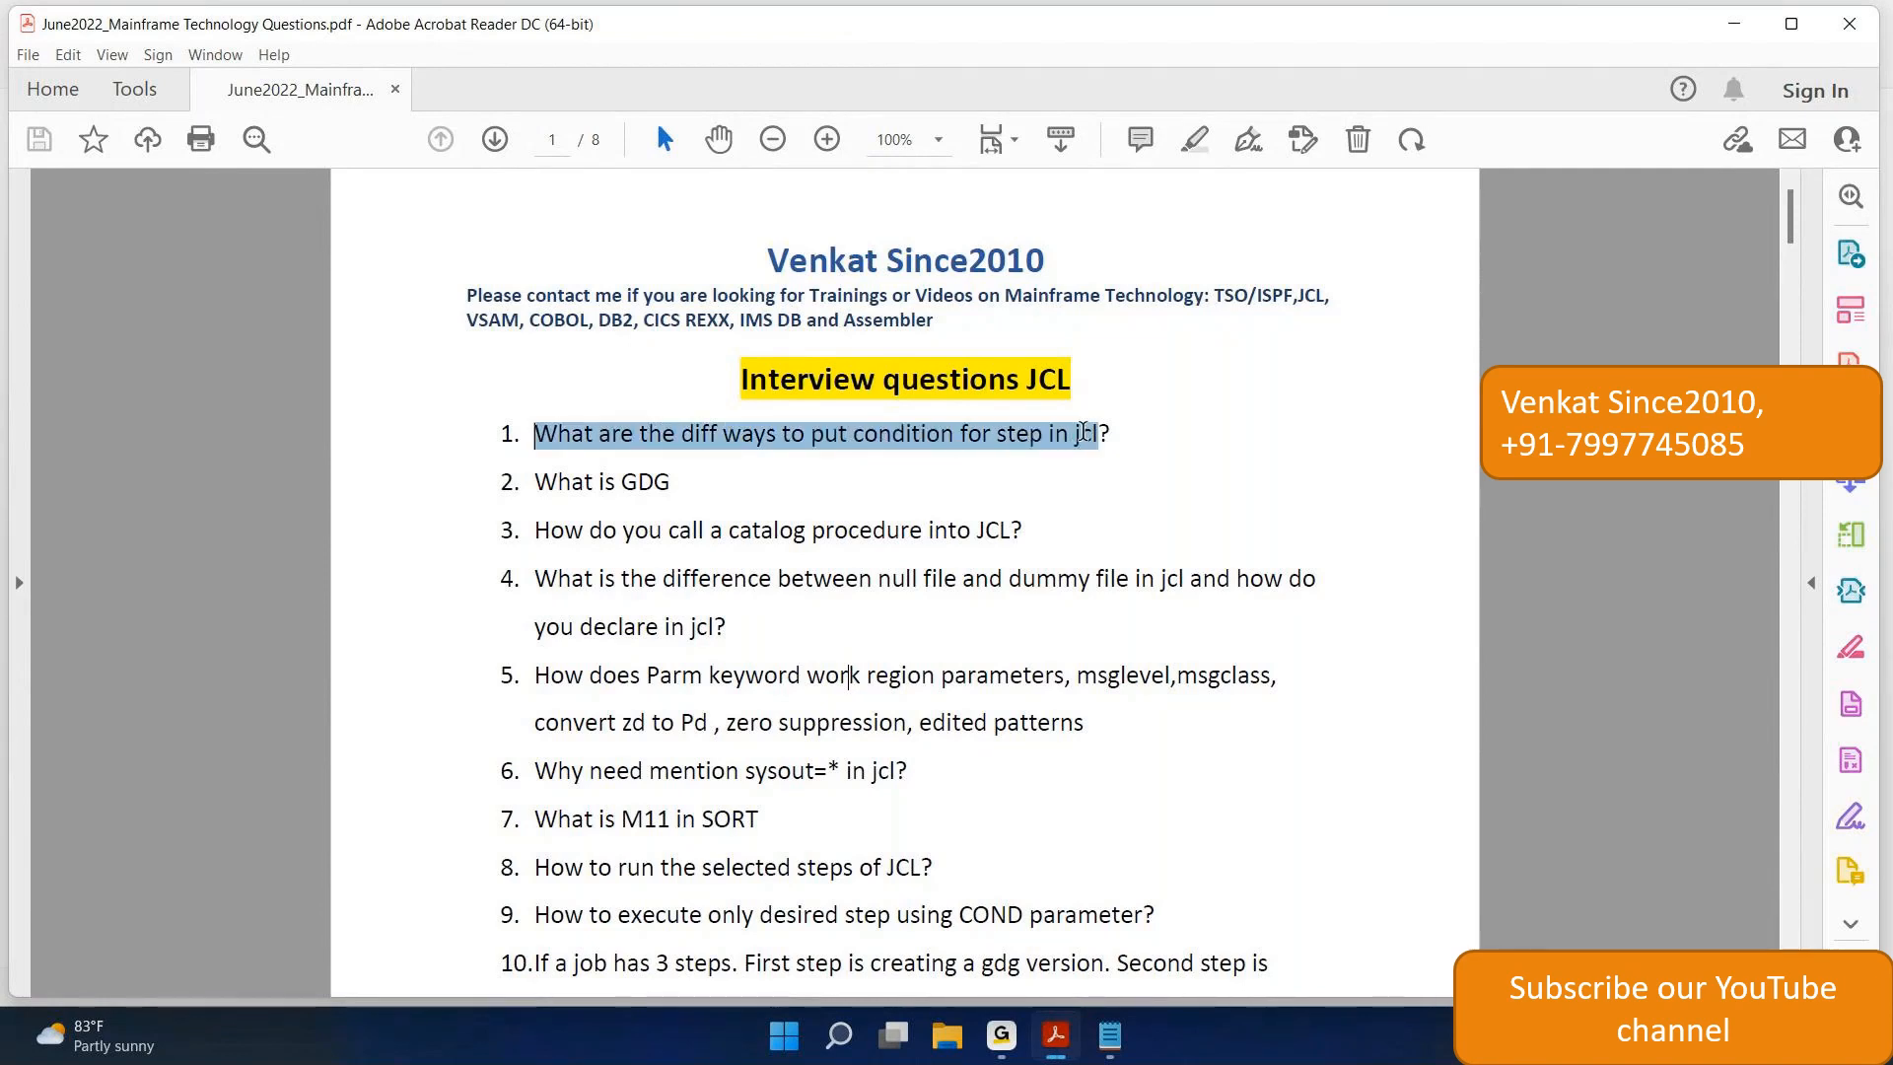
mouse_move(1093, 443)
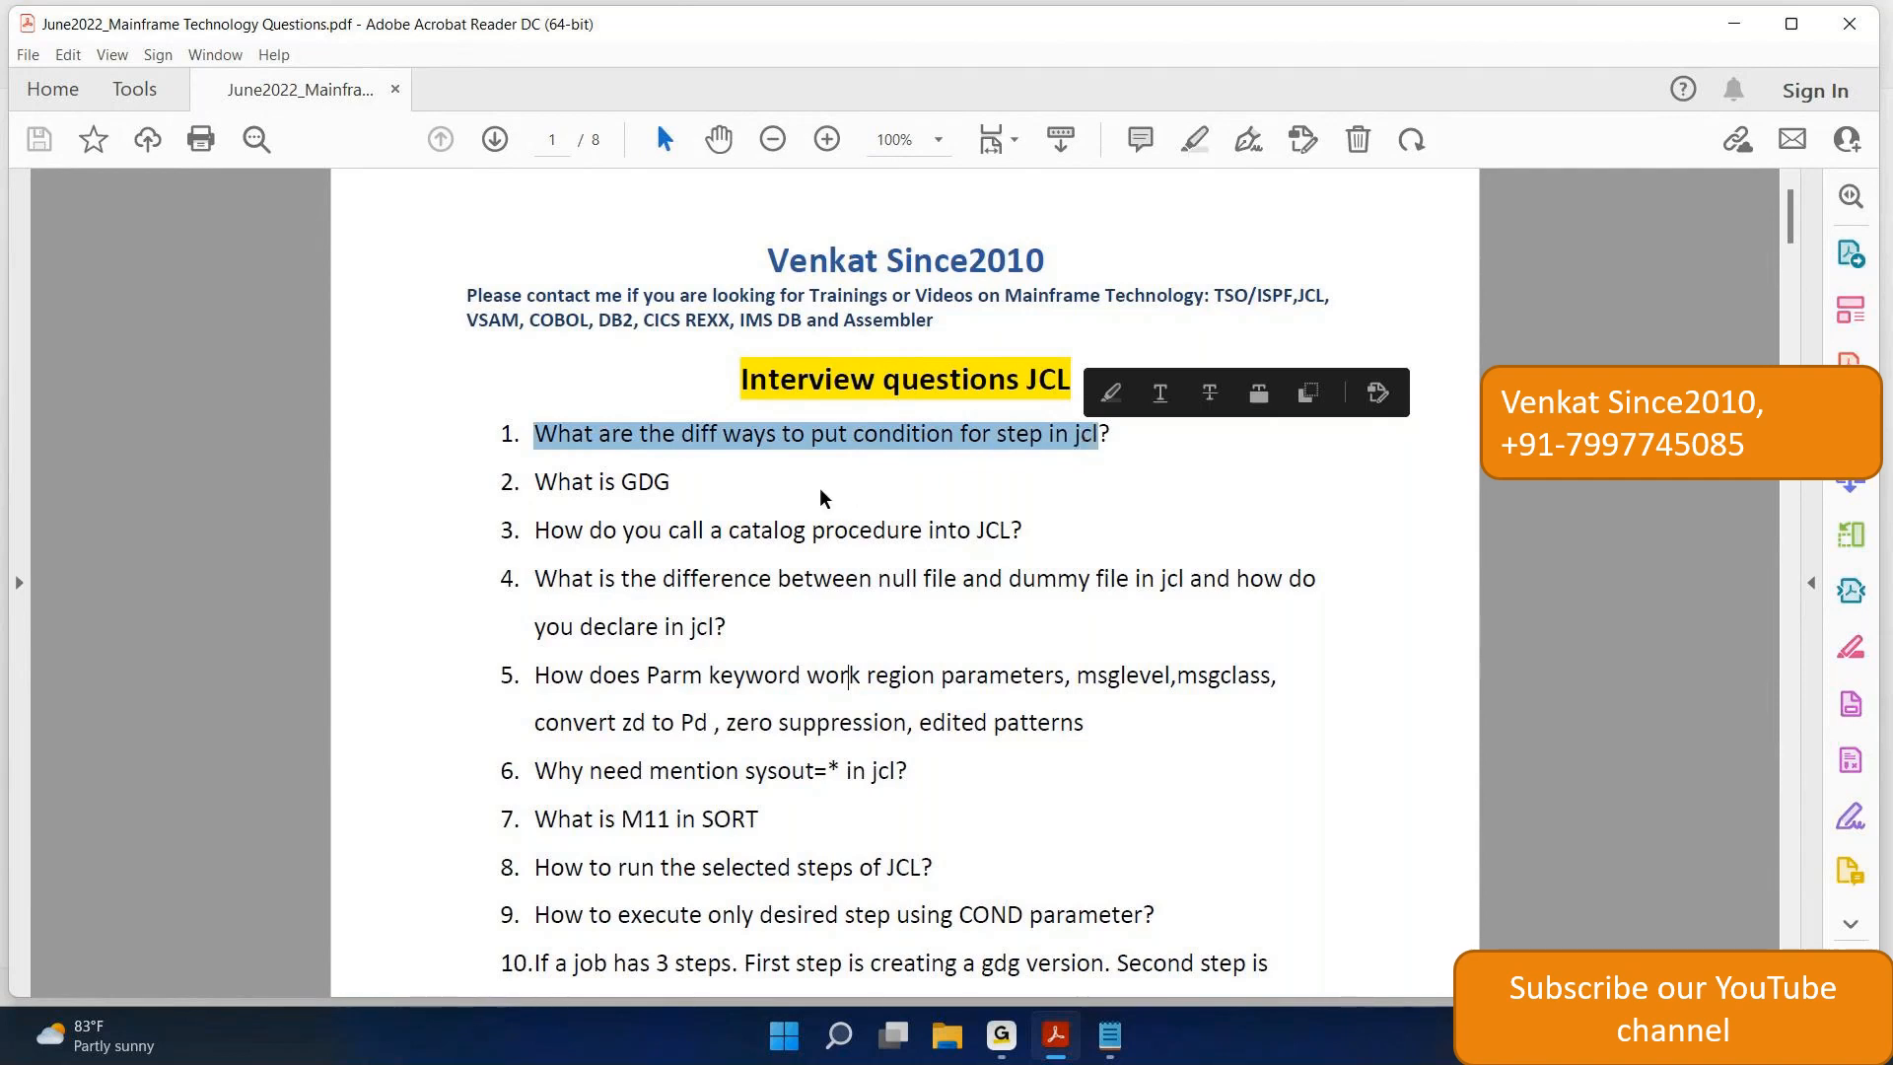
click(823, 498)
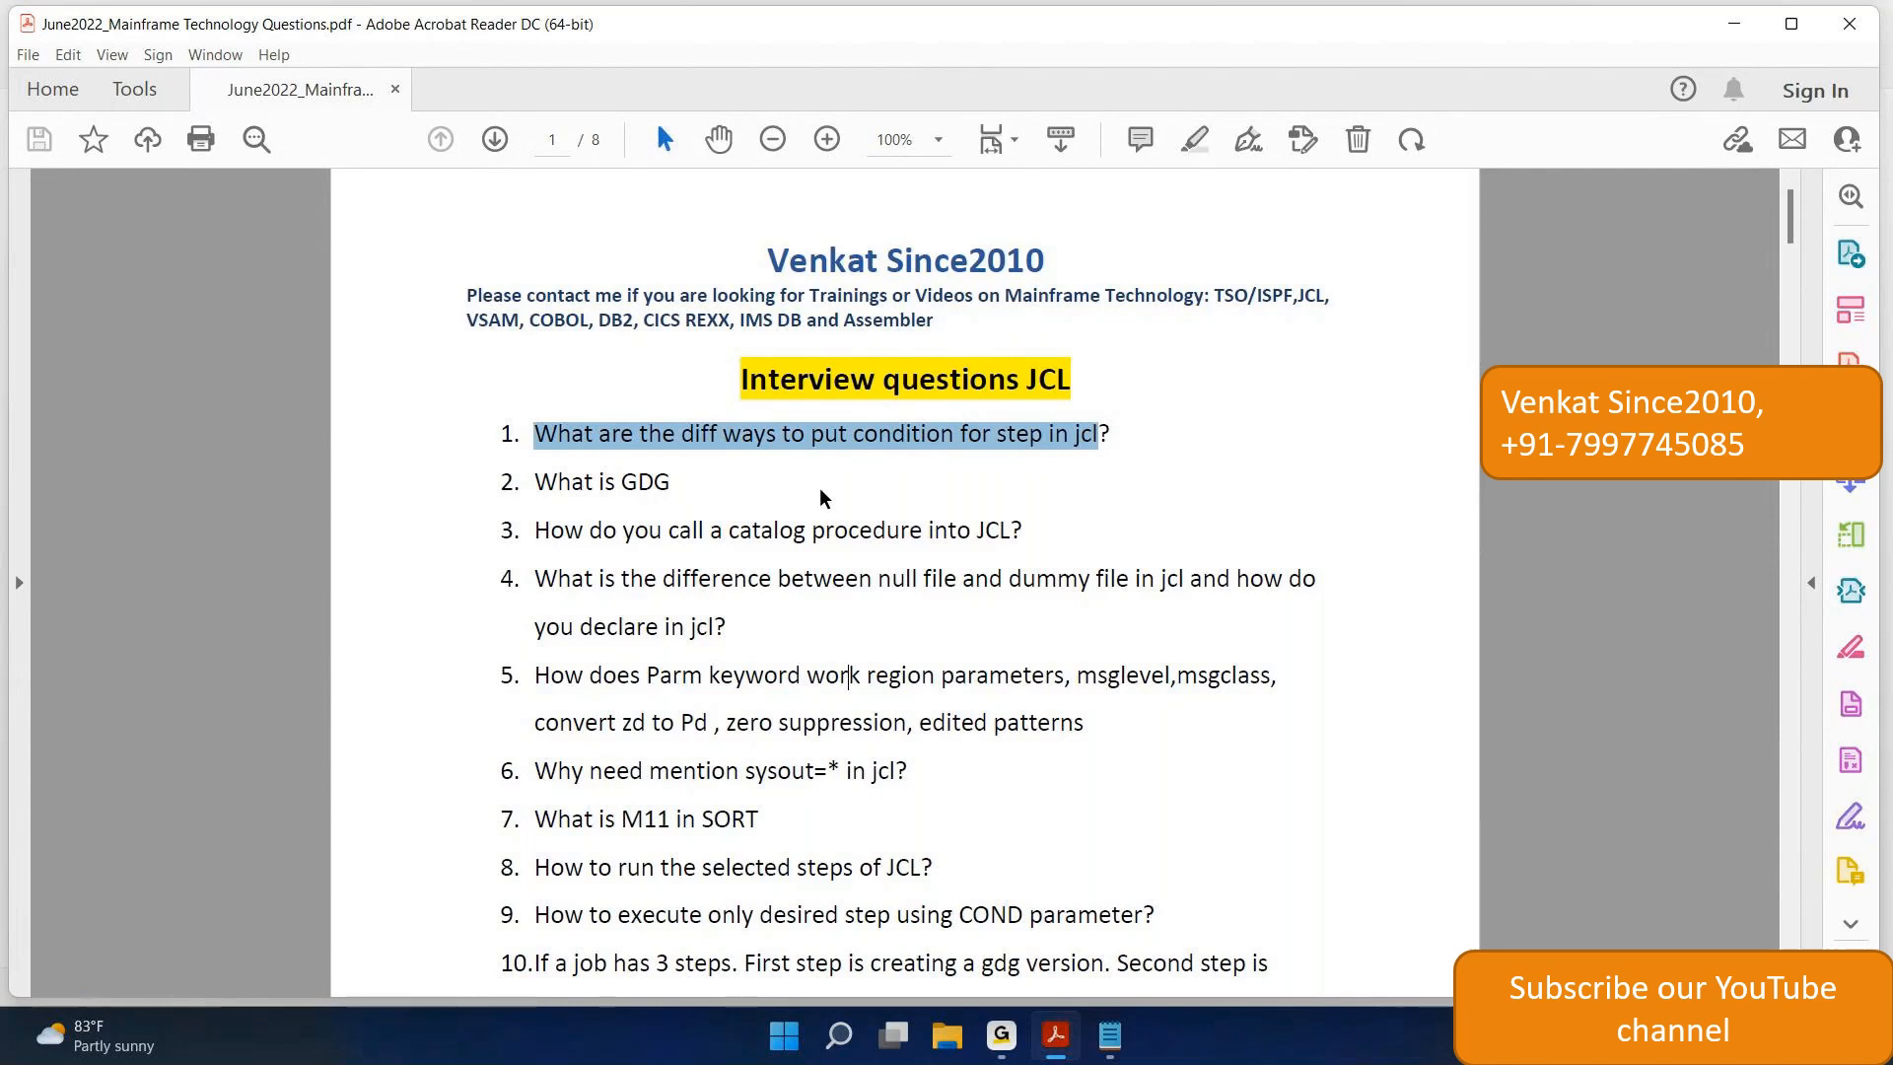
mouse_move(546, 481)
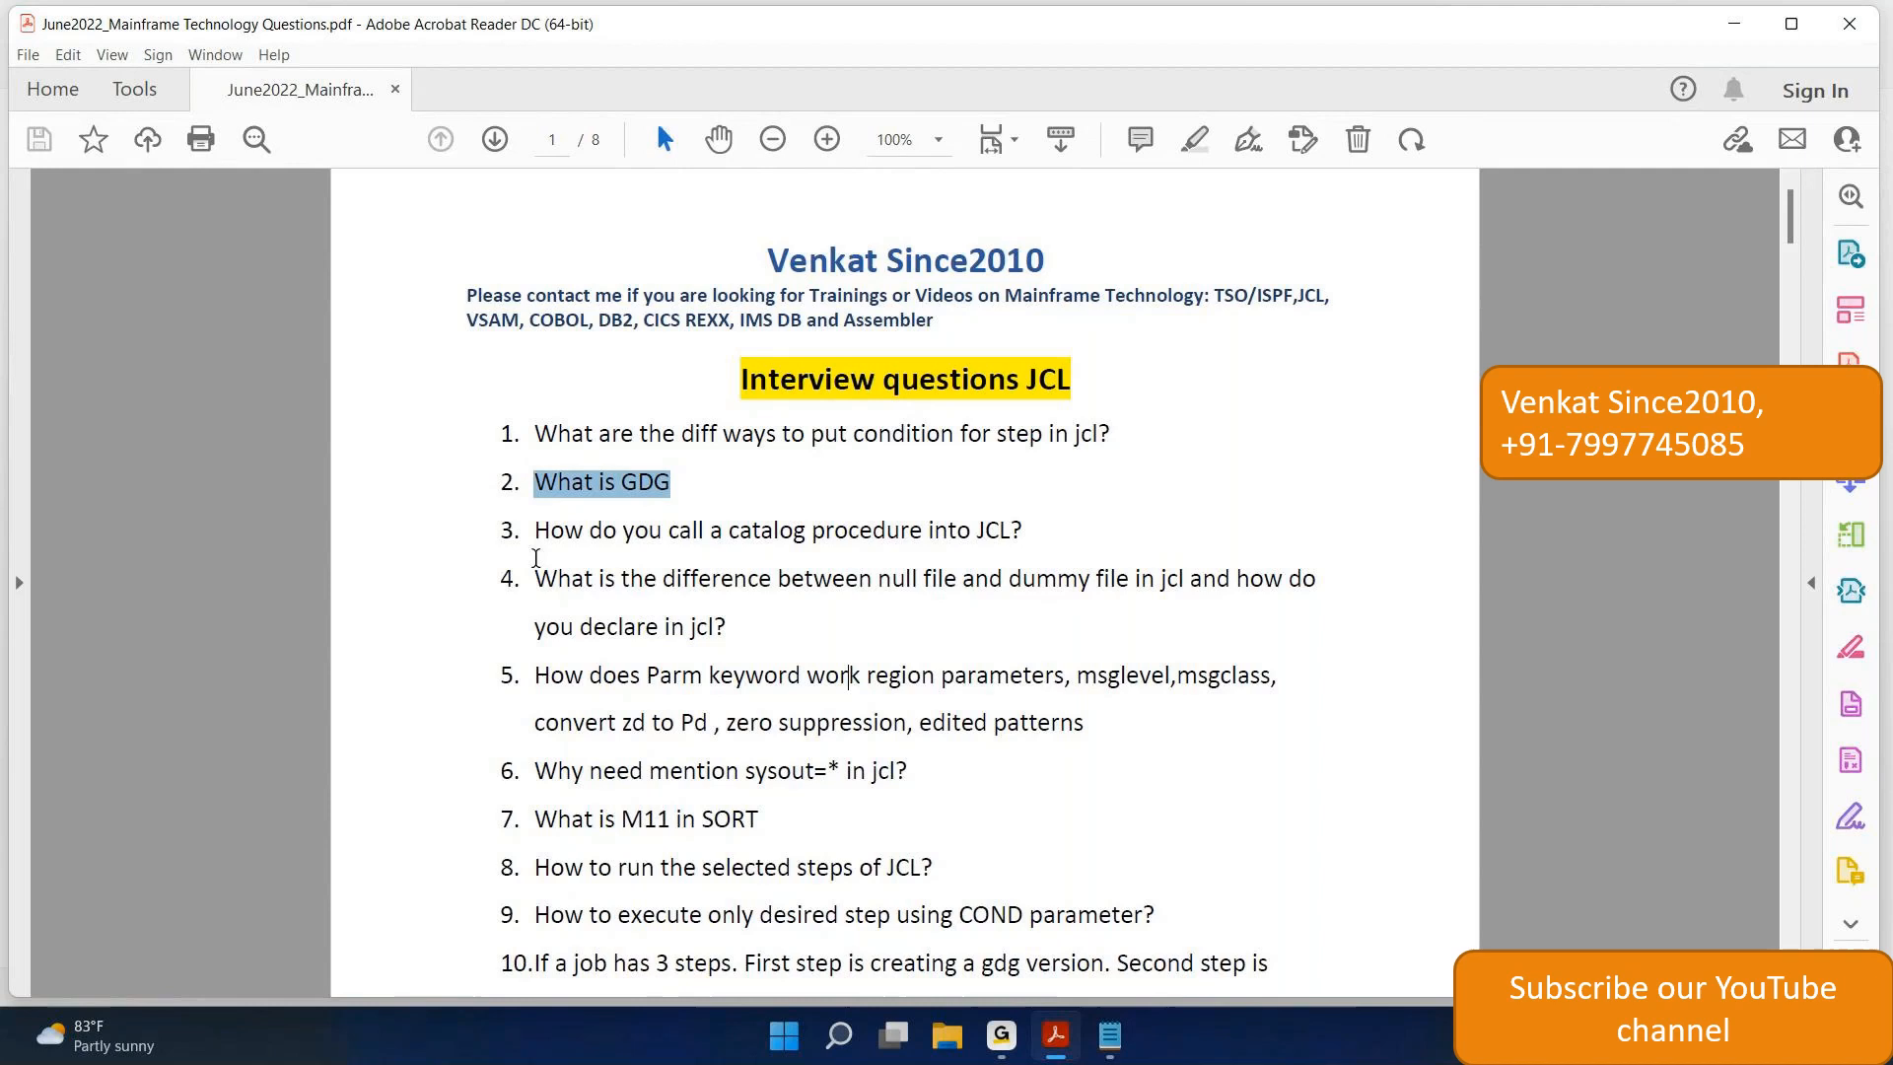
- Select question 4's opening through the words 'null file'
drag(535, 579, 954, 579)
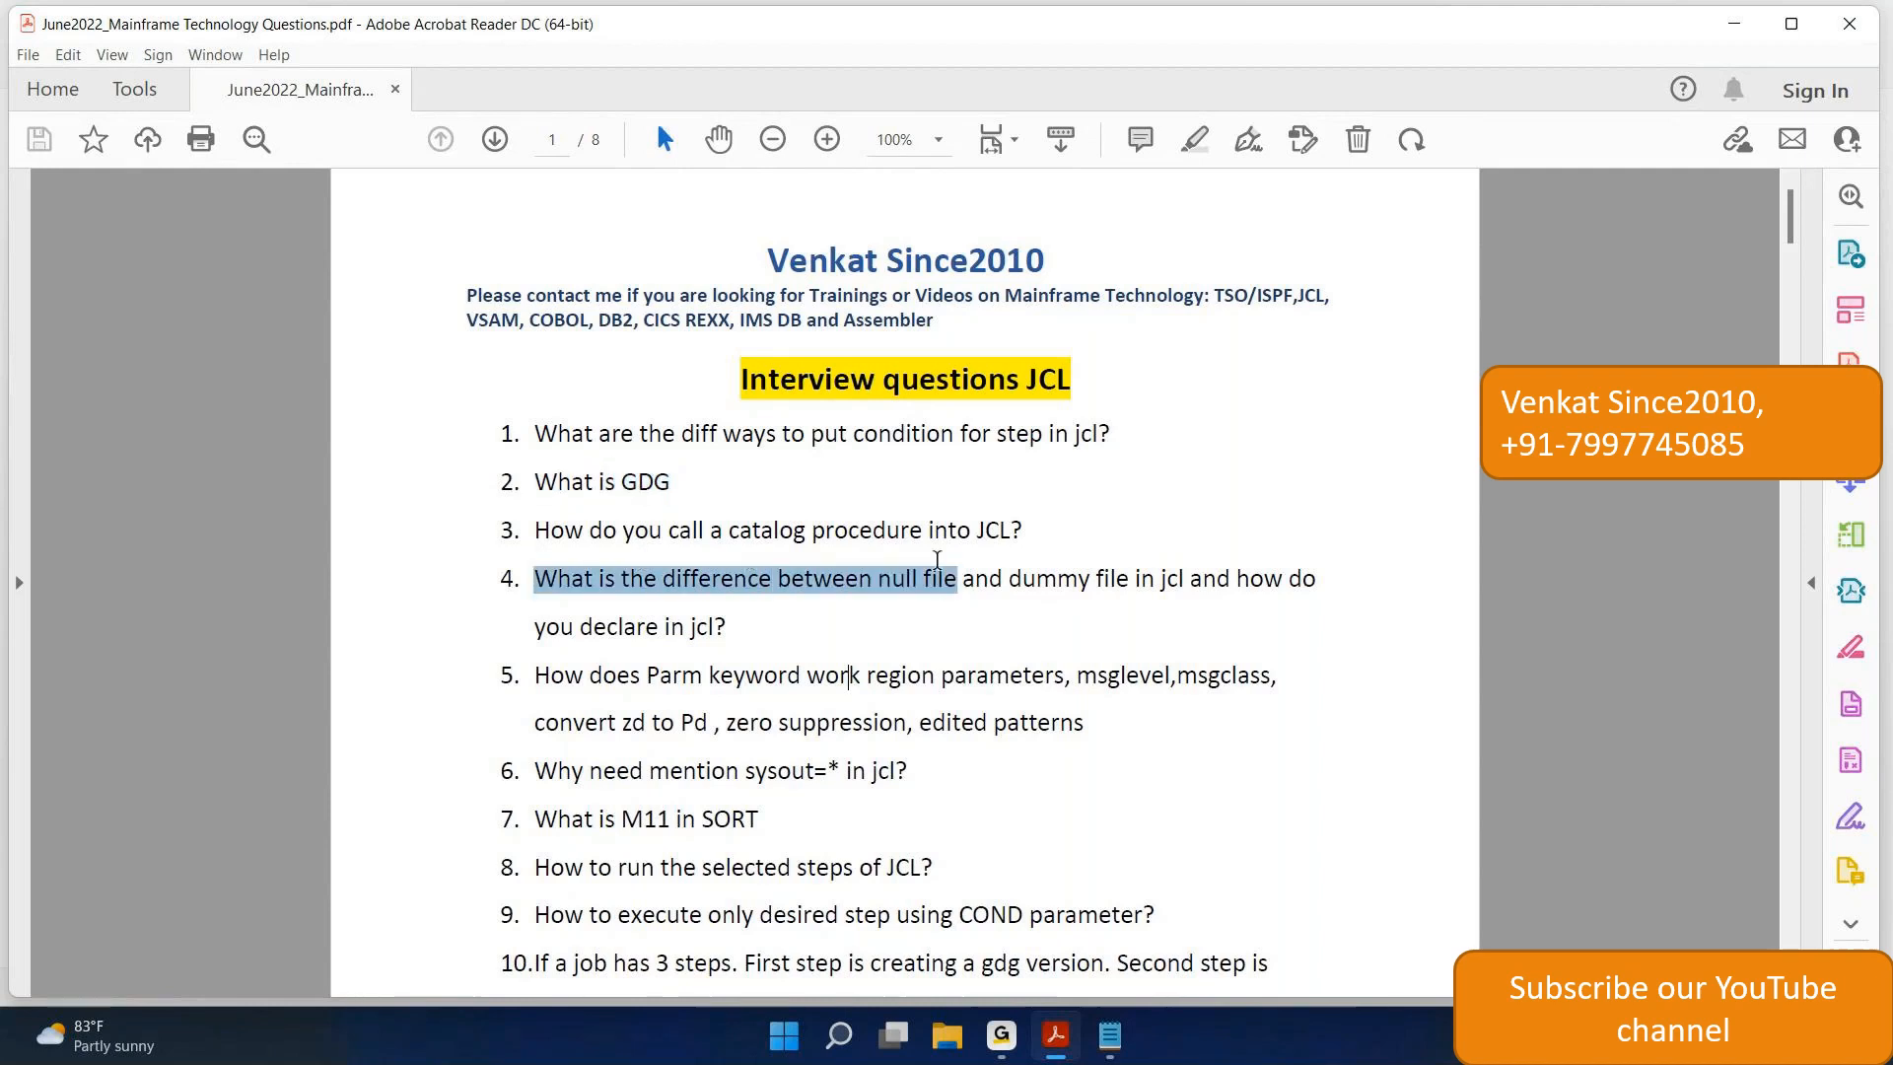
mouse_move(577, 602)
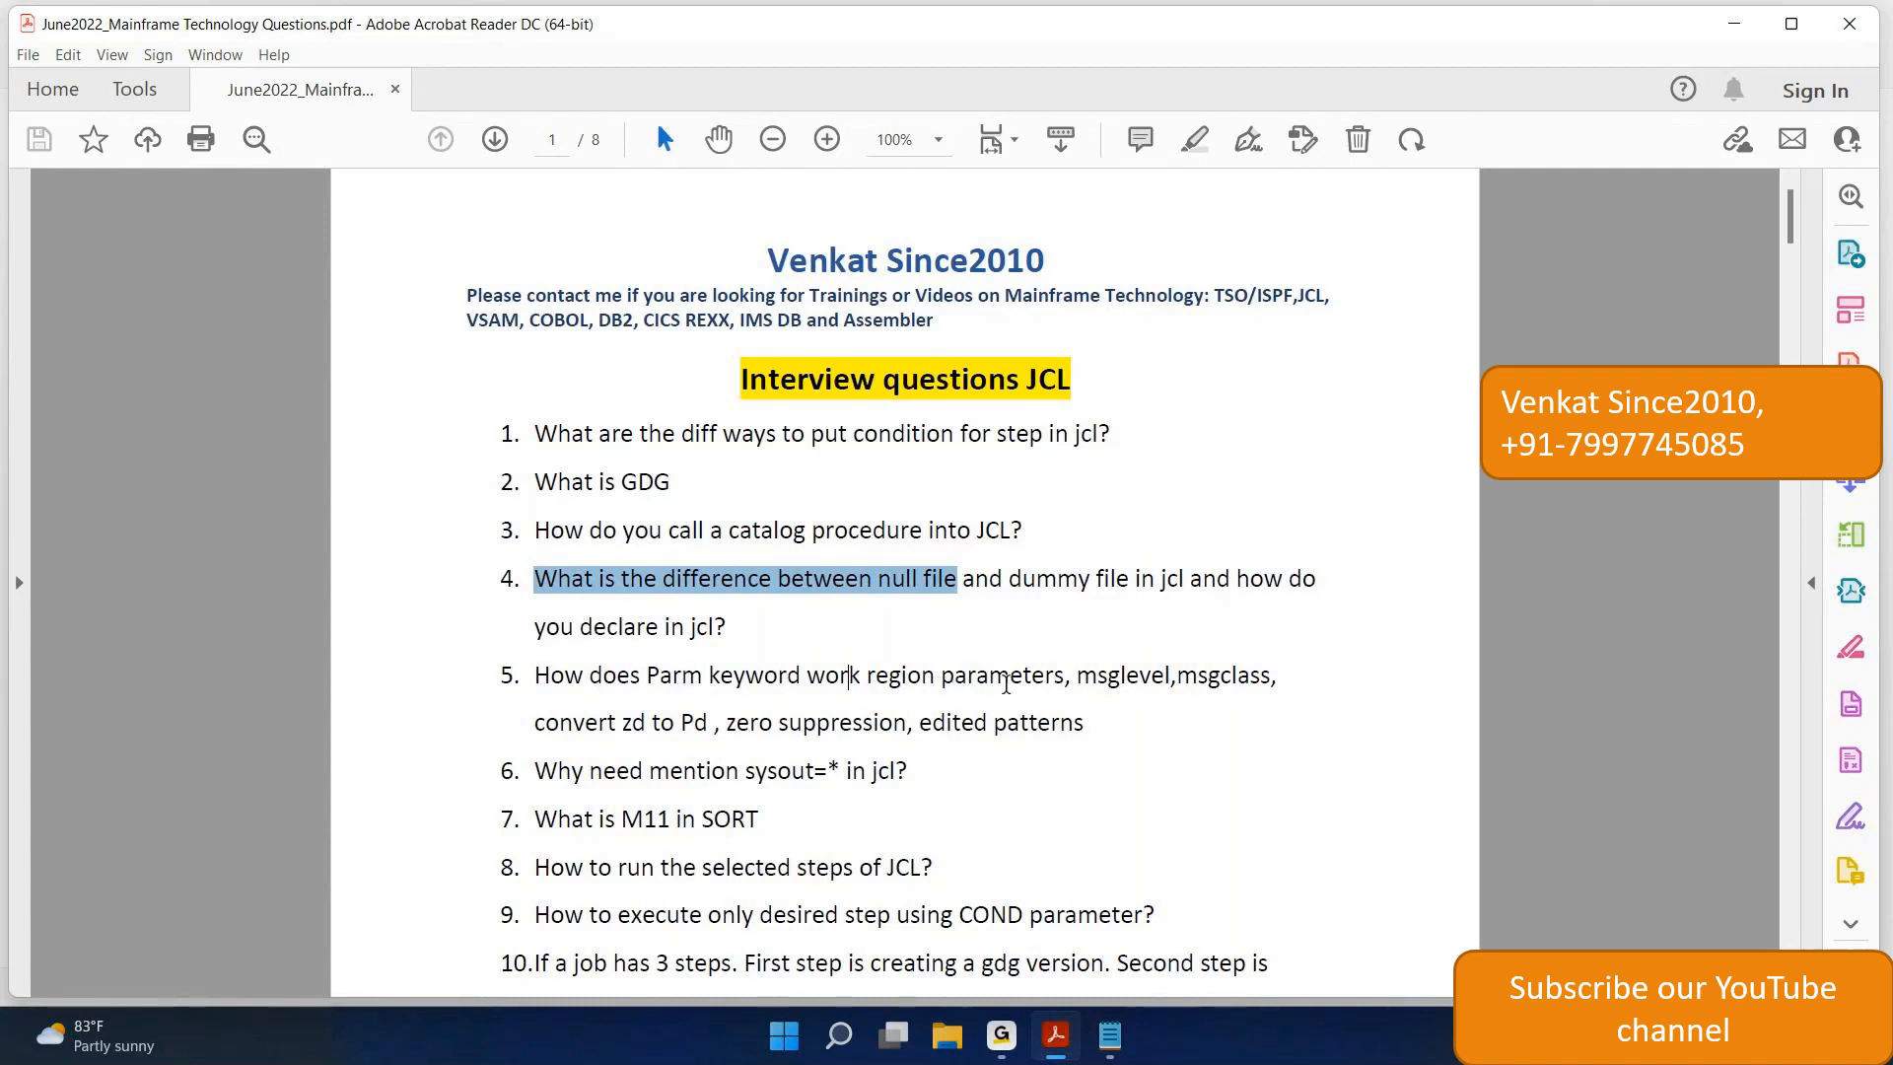
mouse_move(1252, 688)
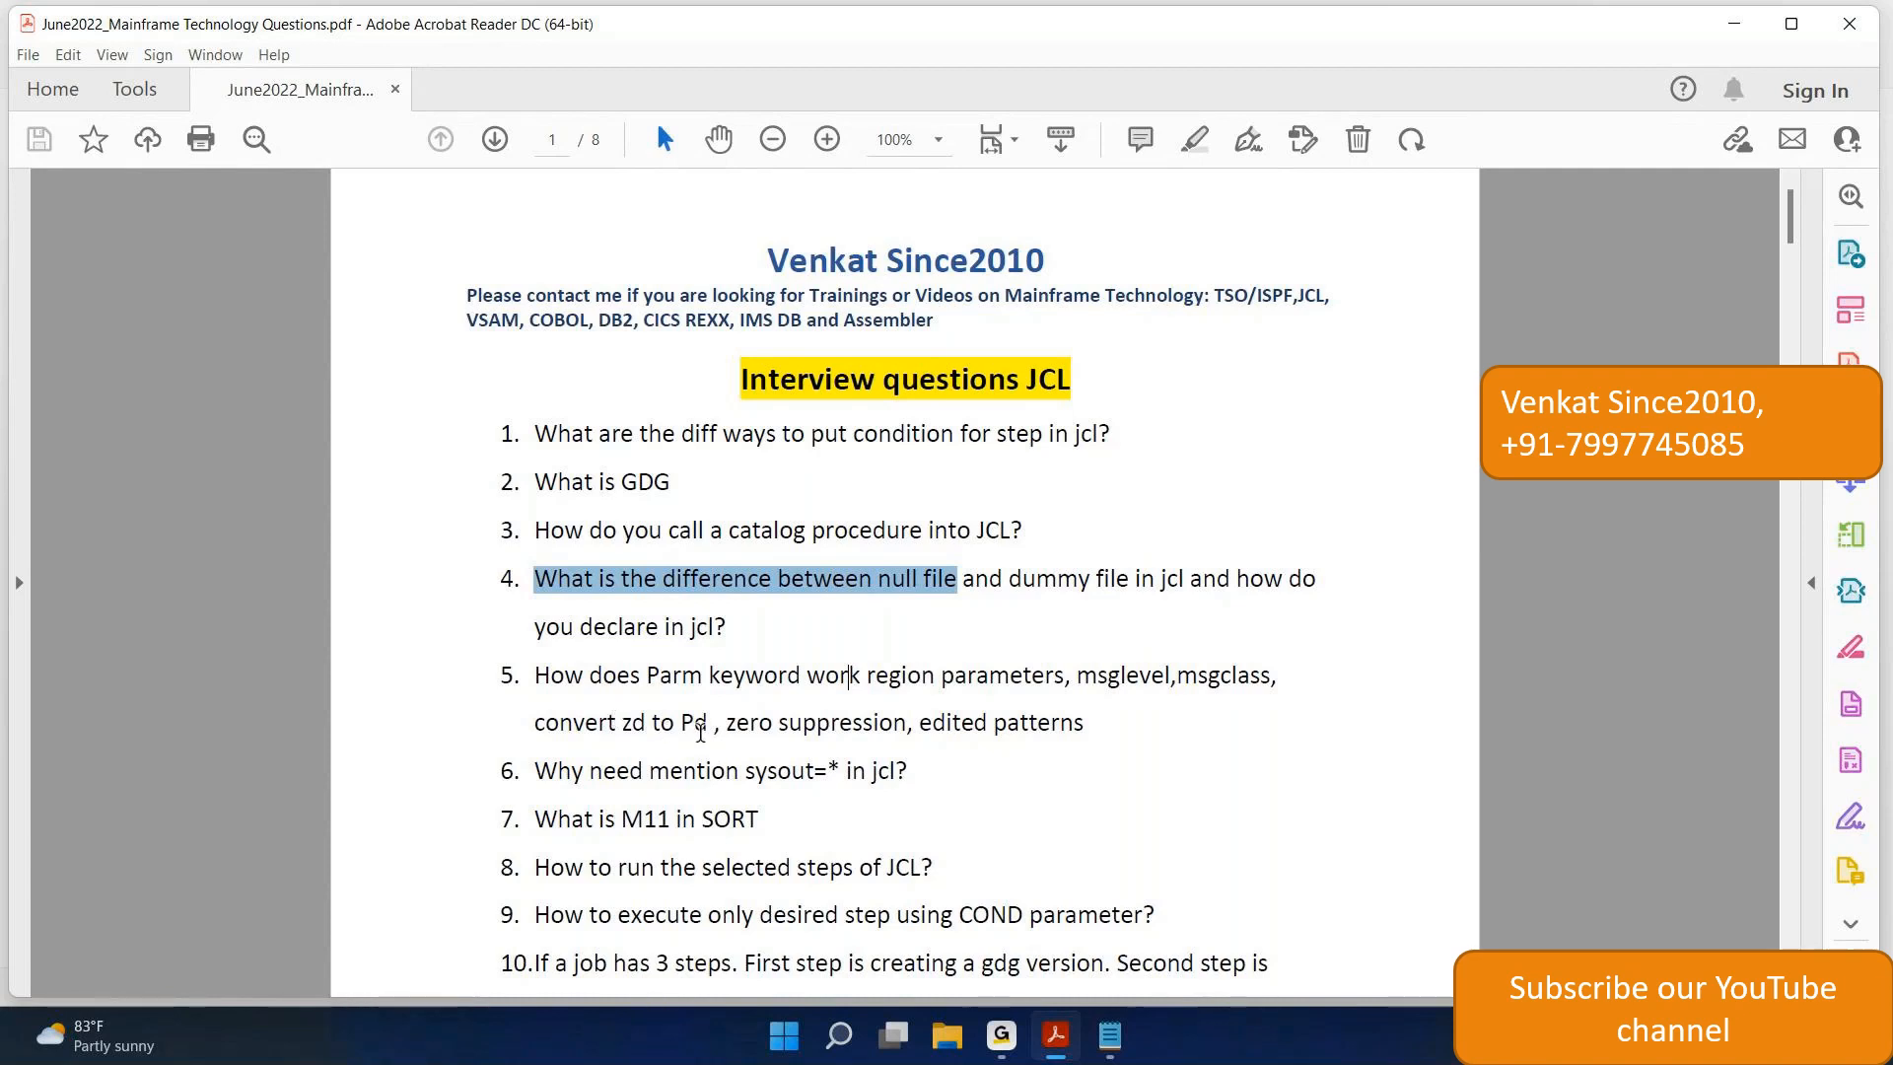
mouse_move(1096, 717)
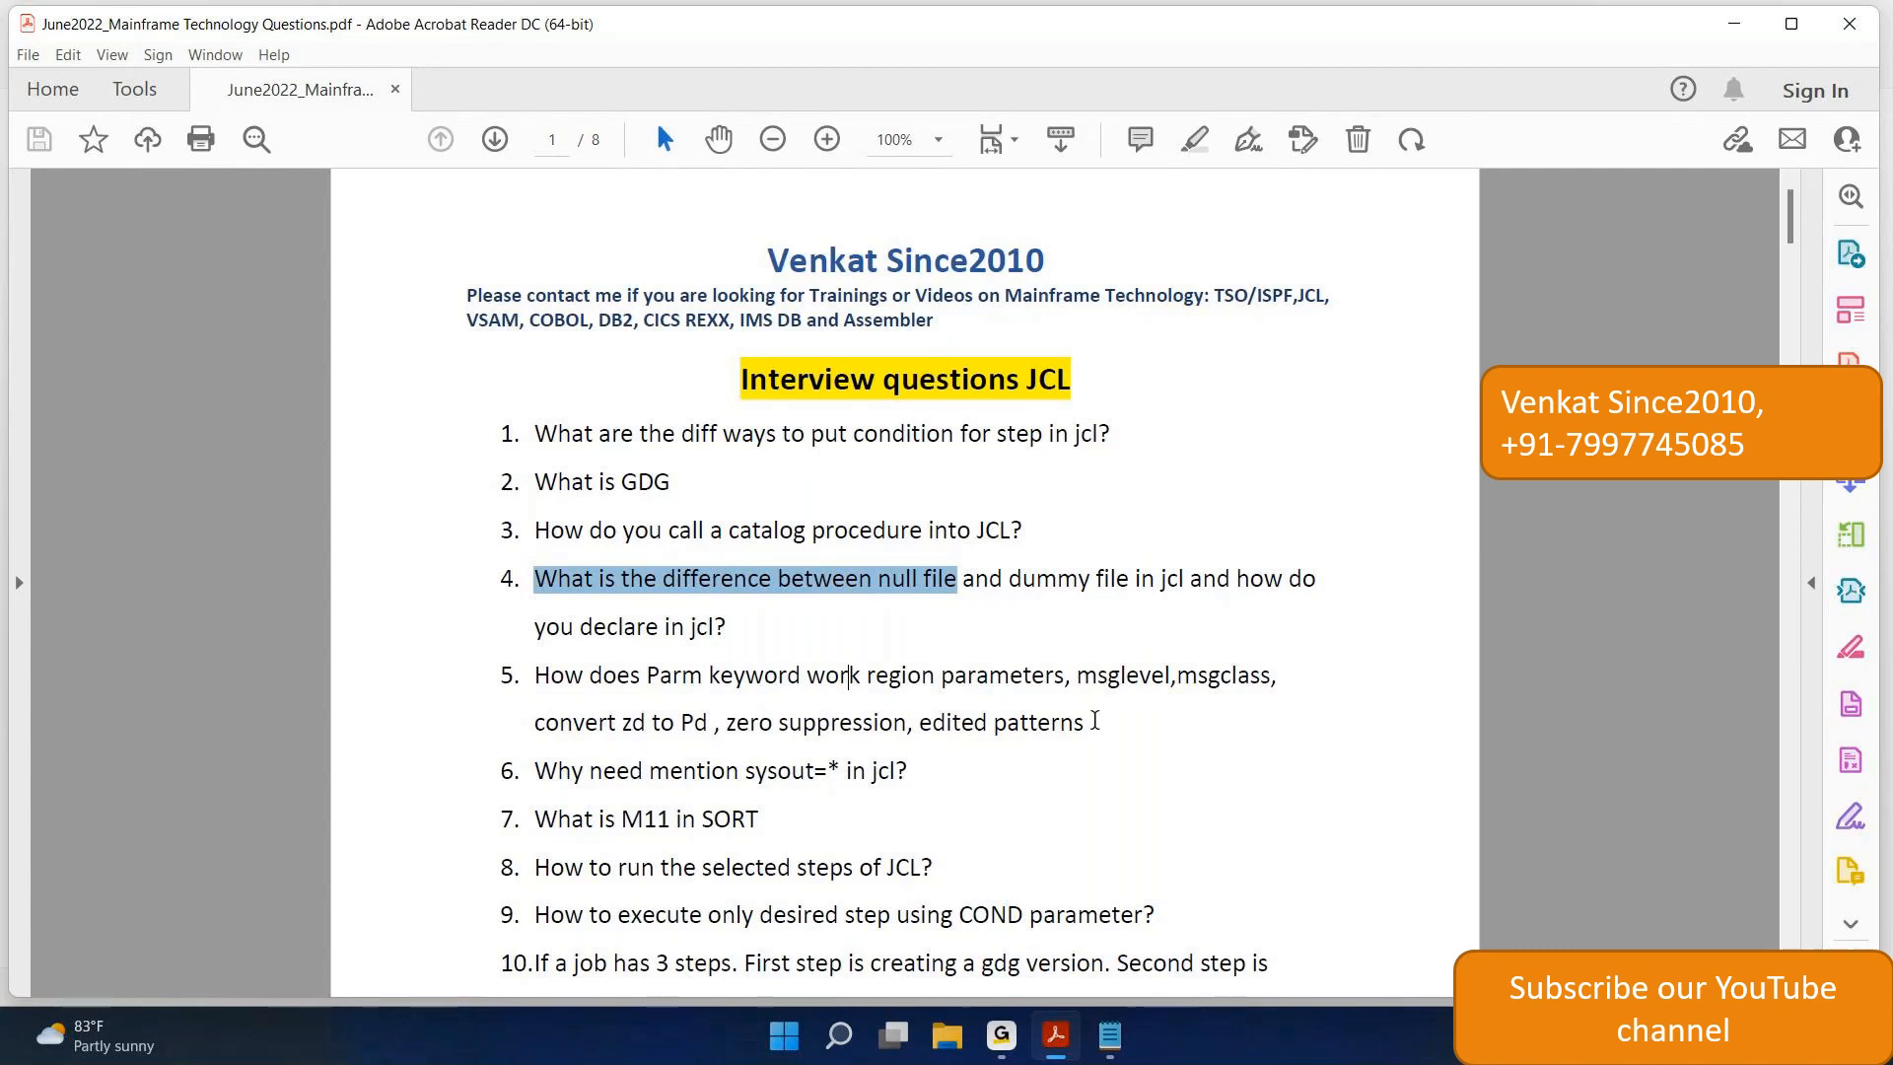
- Select question 5, then select 'Why need mention sysout=*' in question 6
drag(588, 675, 1085, 723)
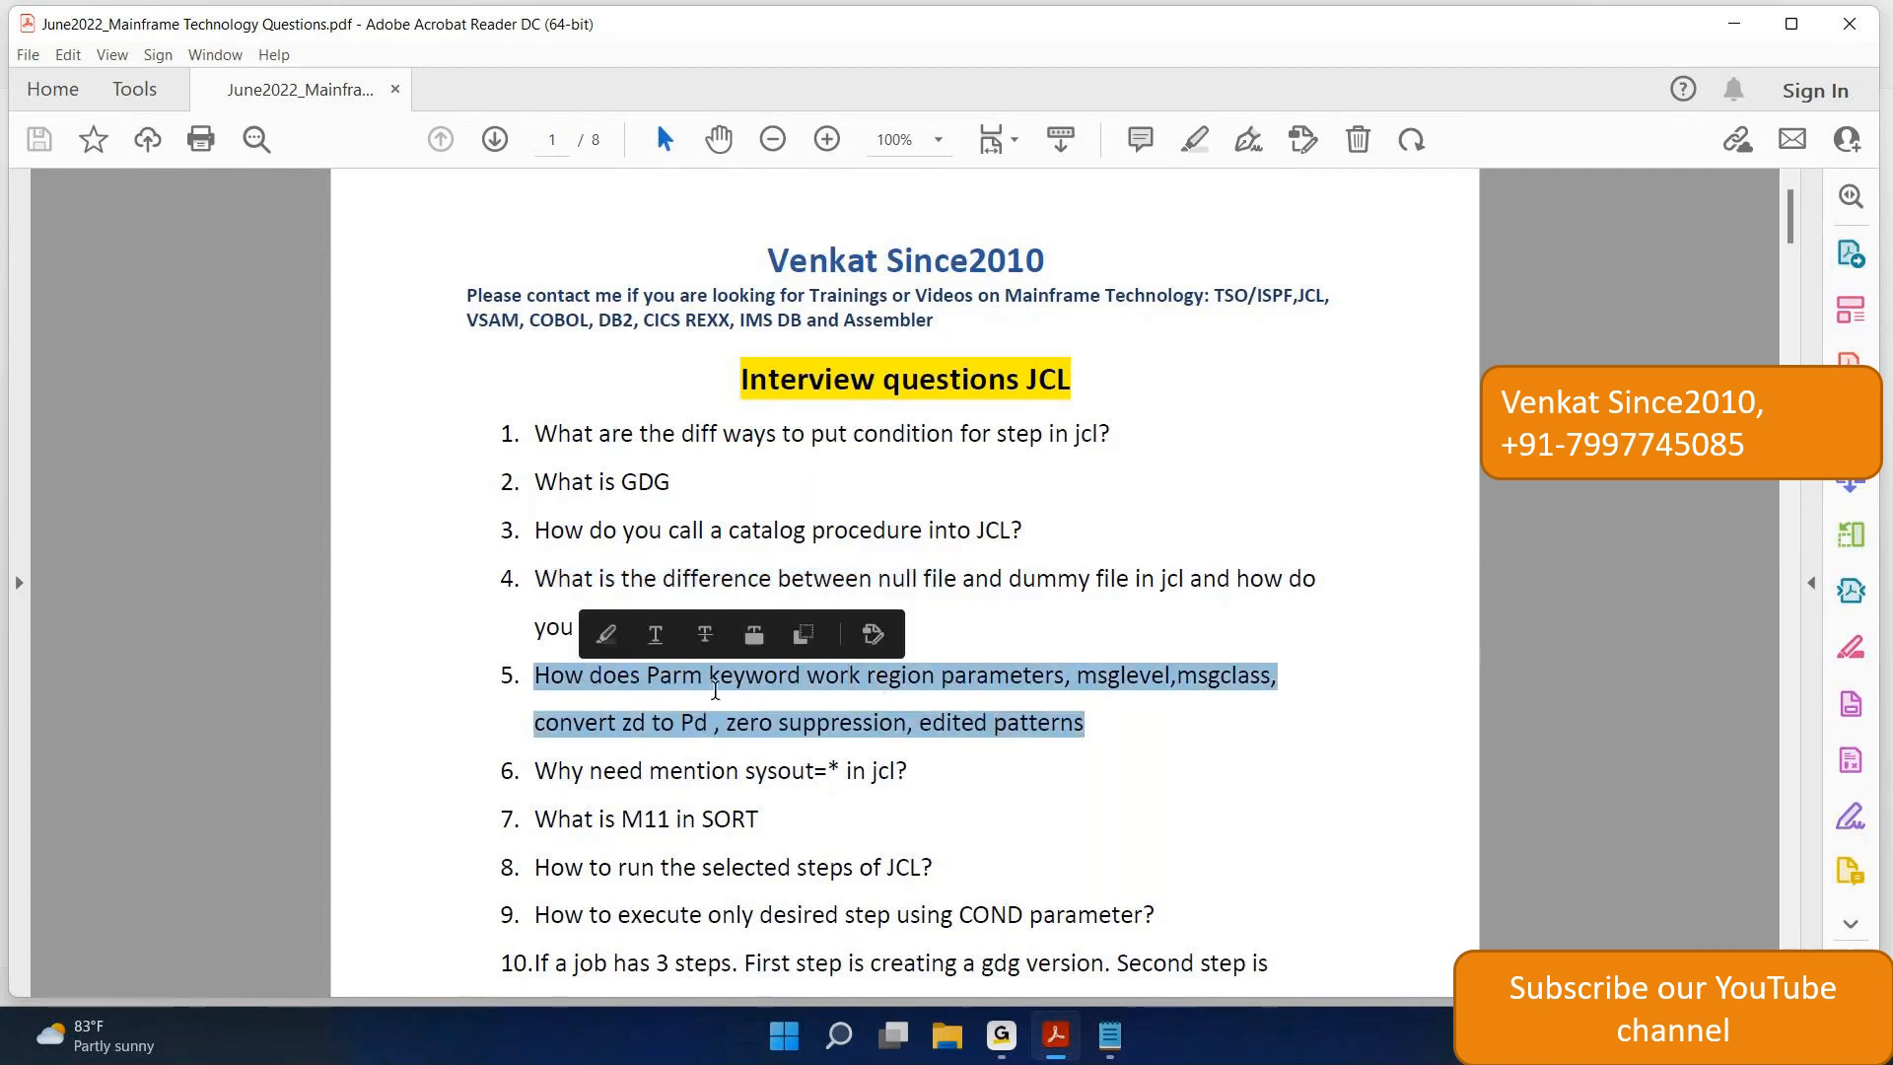
mouse_move(744, 724)
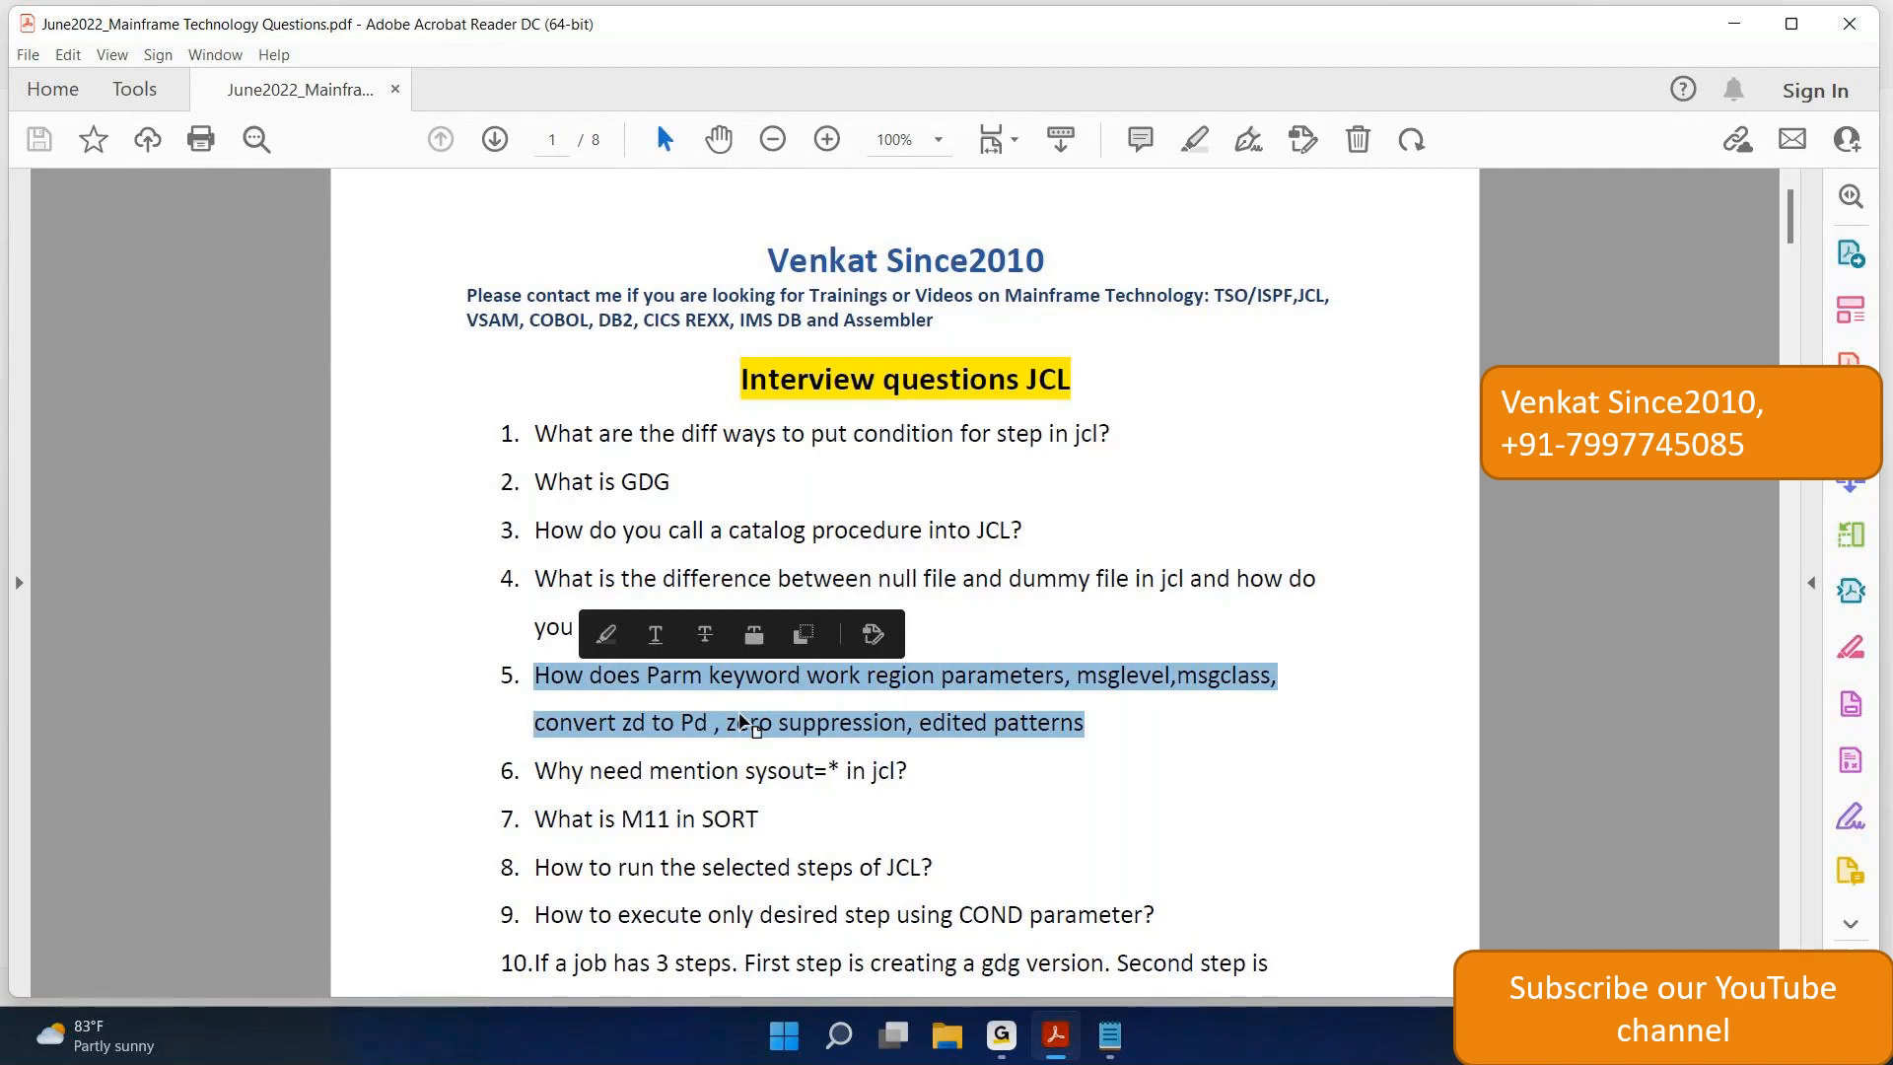
click(598, 722)
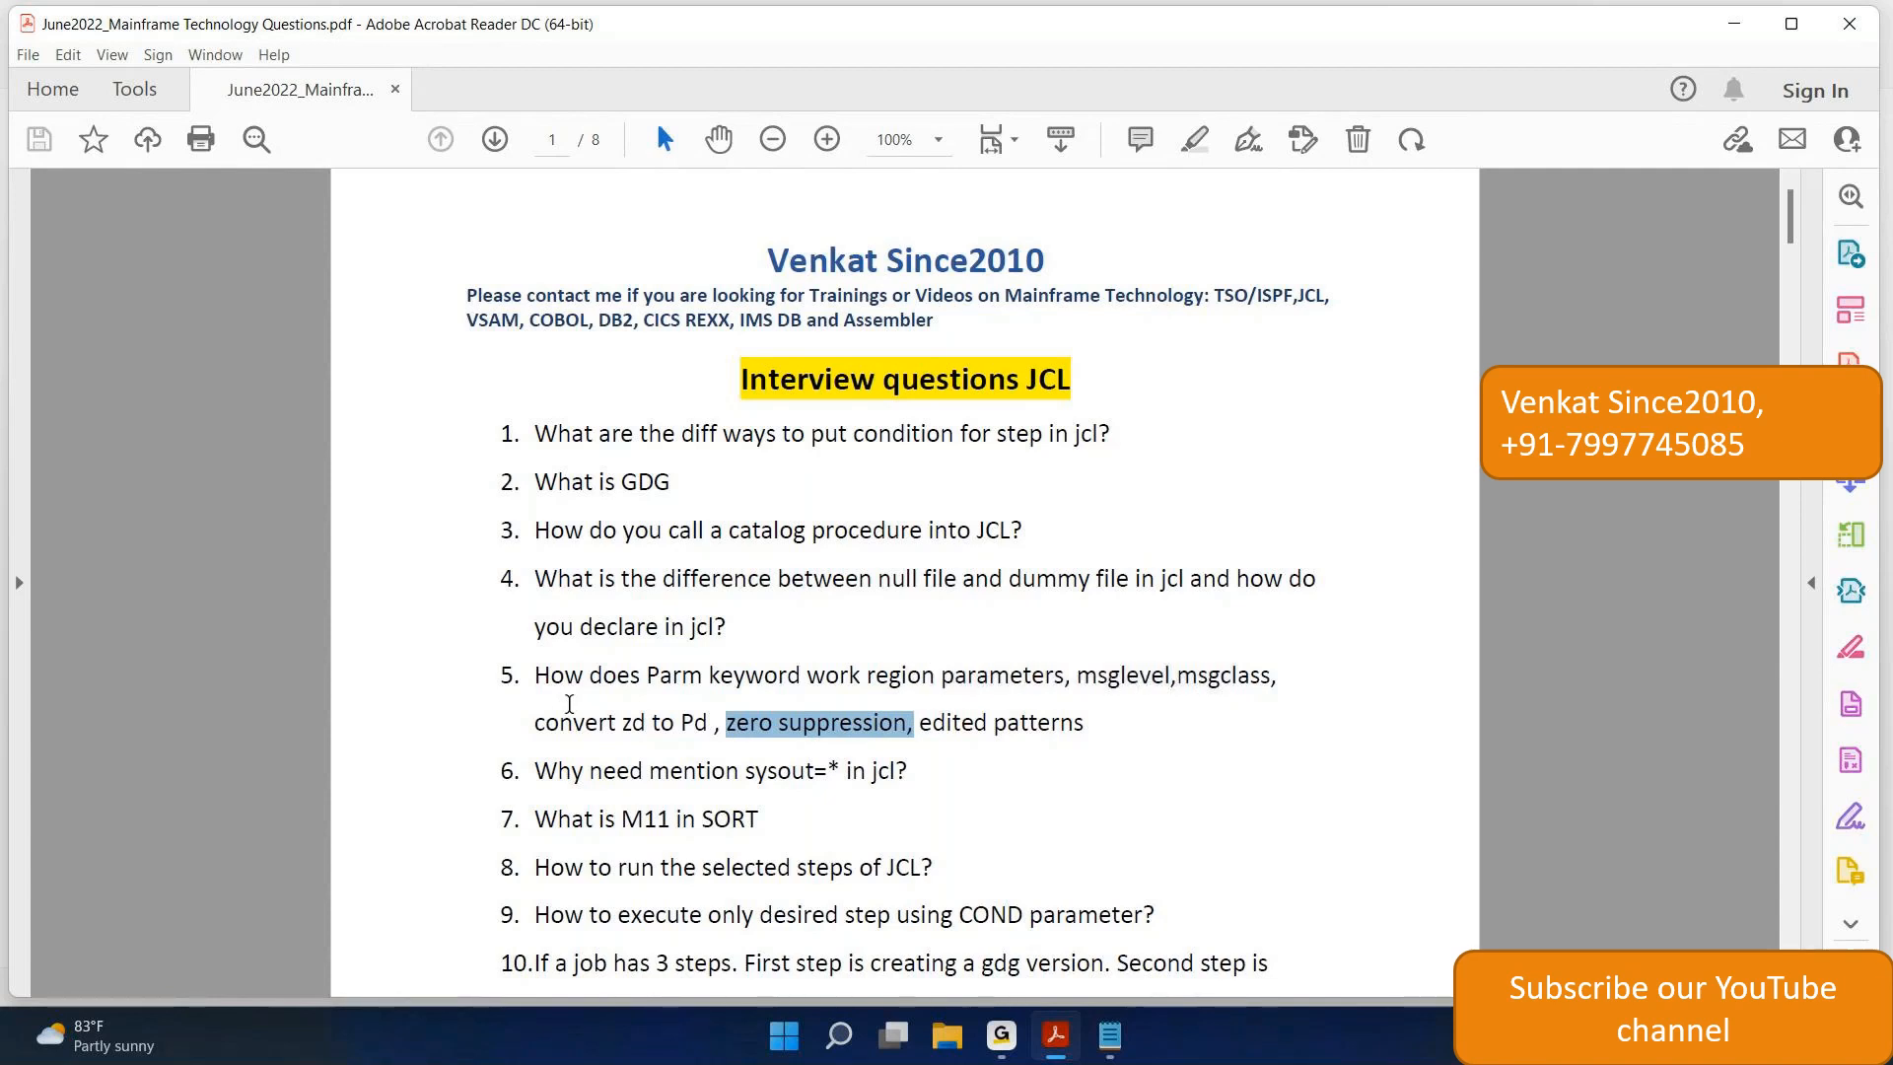
mouse_move(1342, 711)
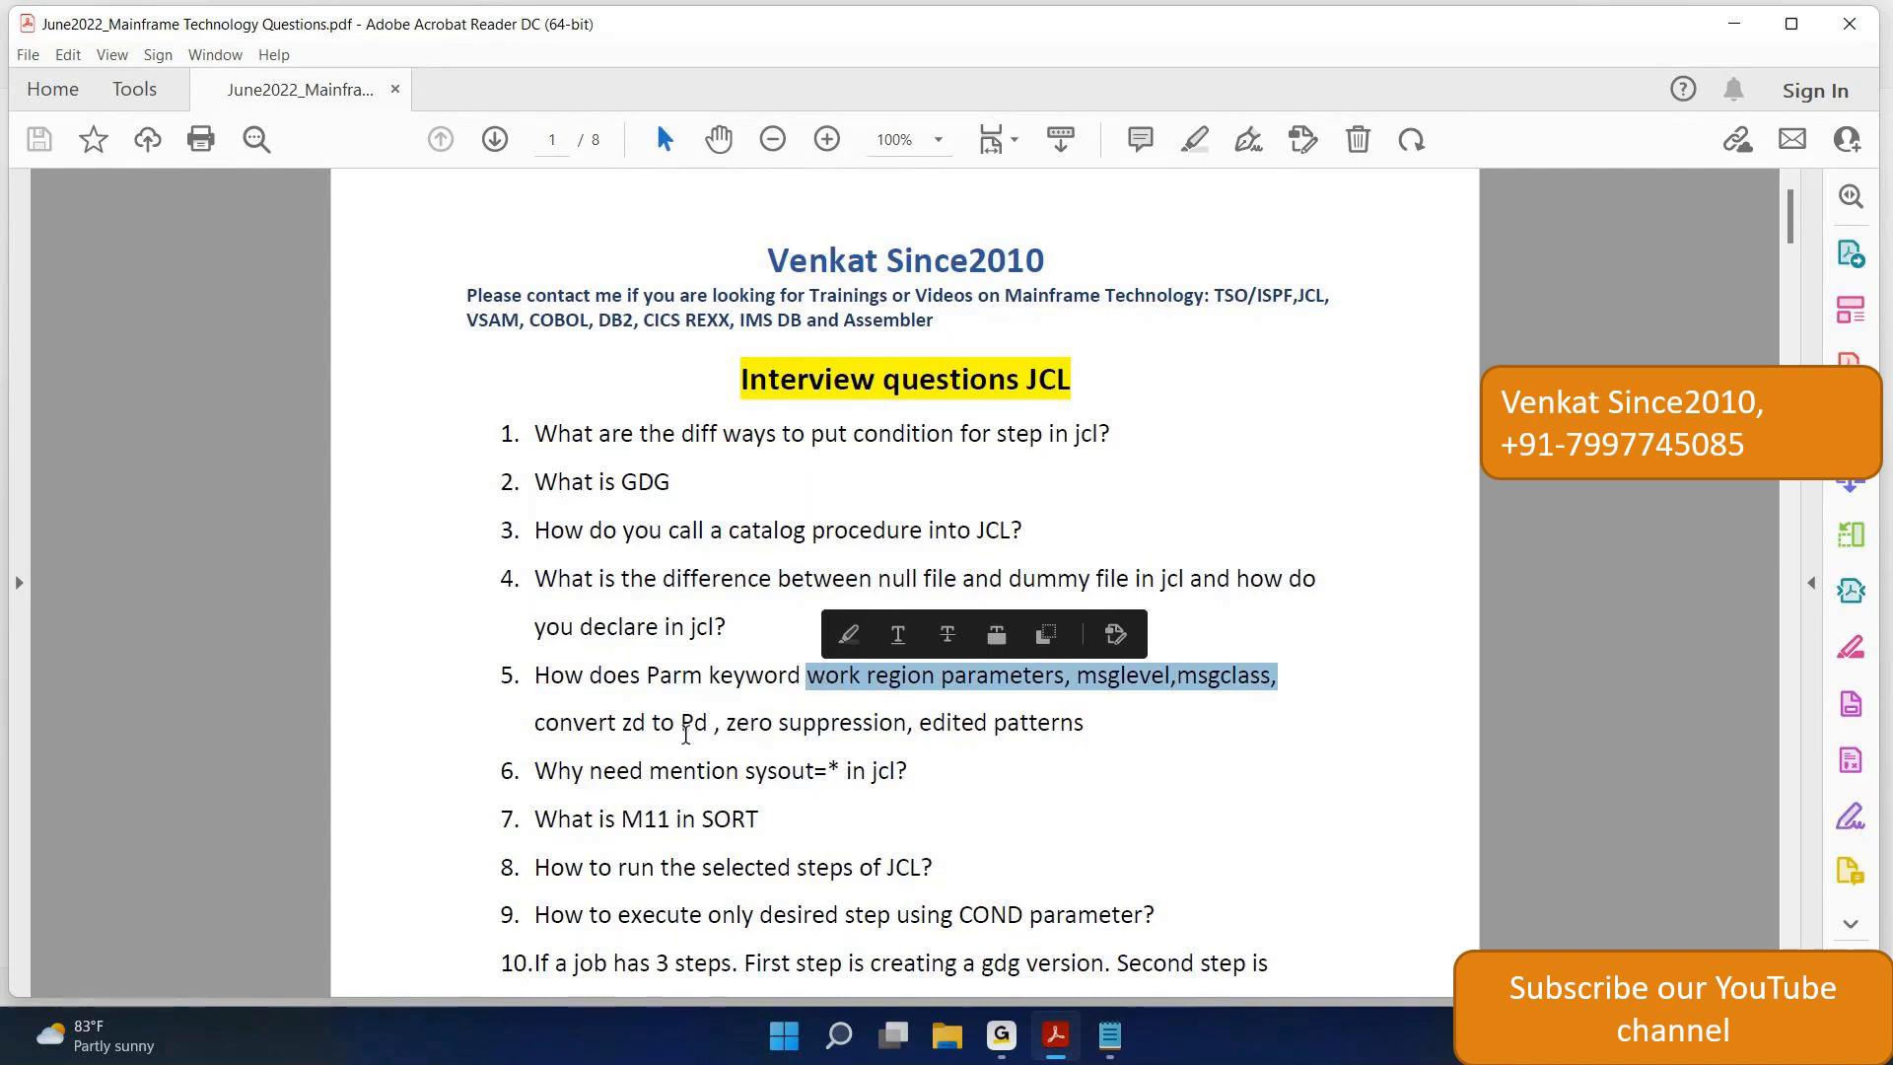
drag(534, 770, 742, 770)
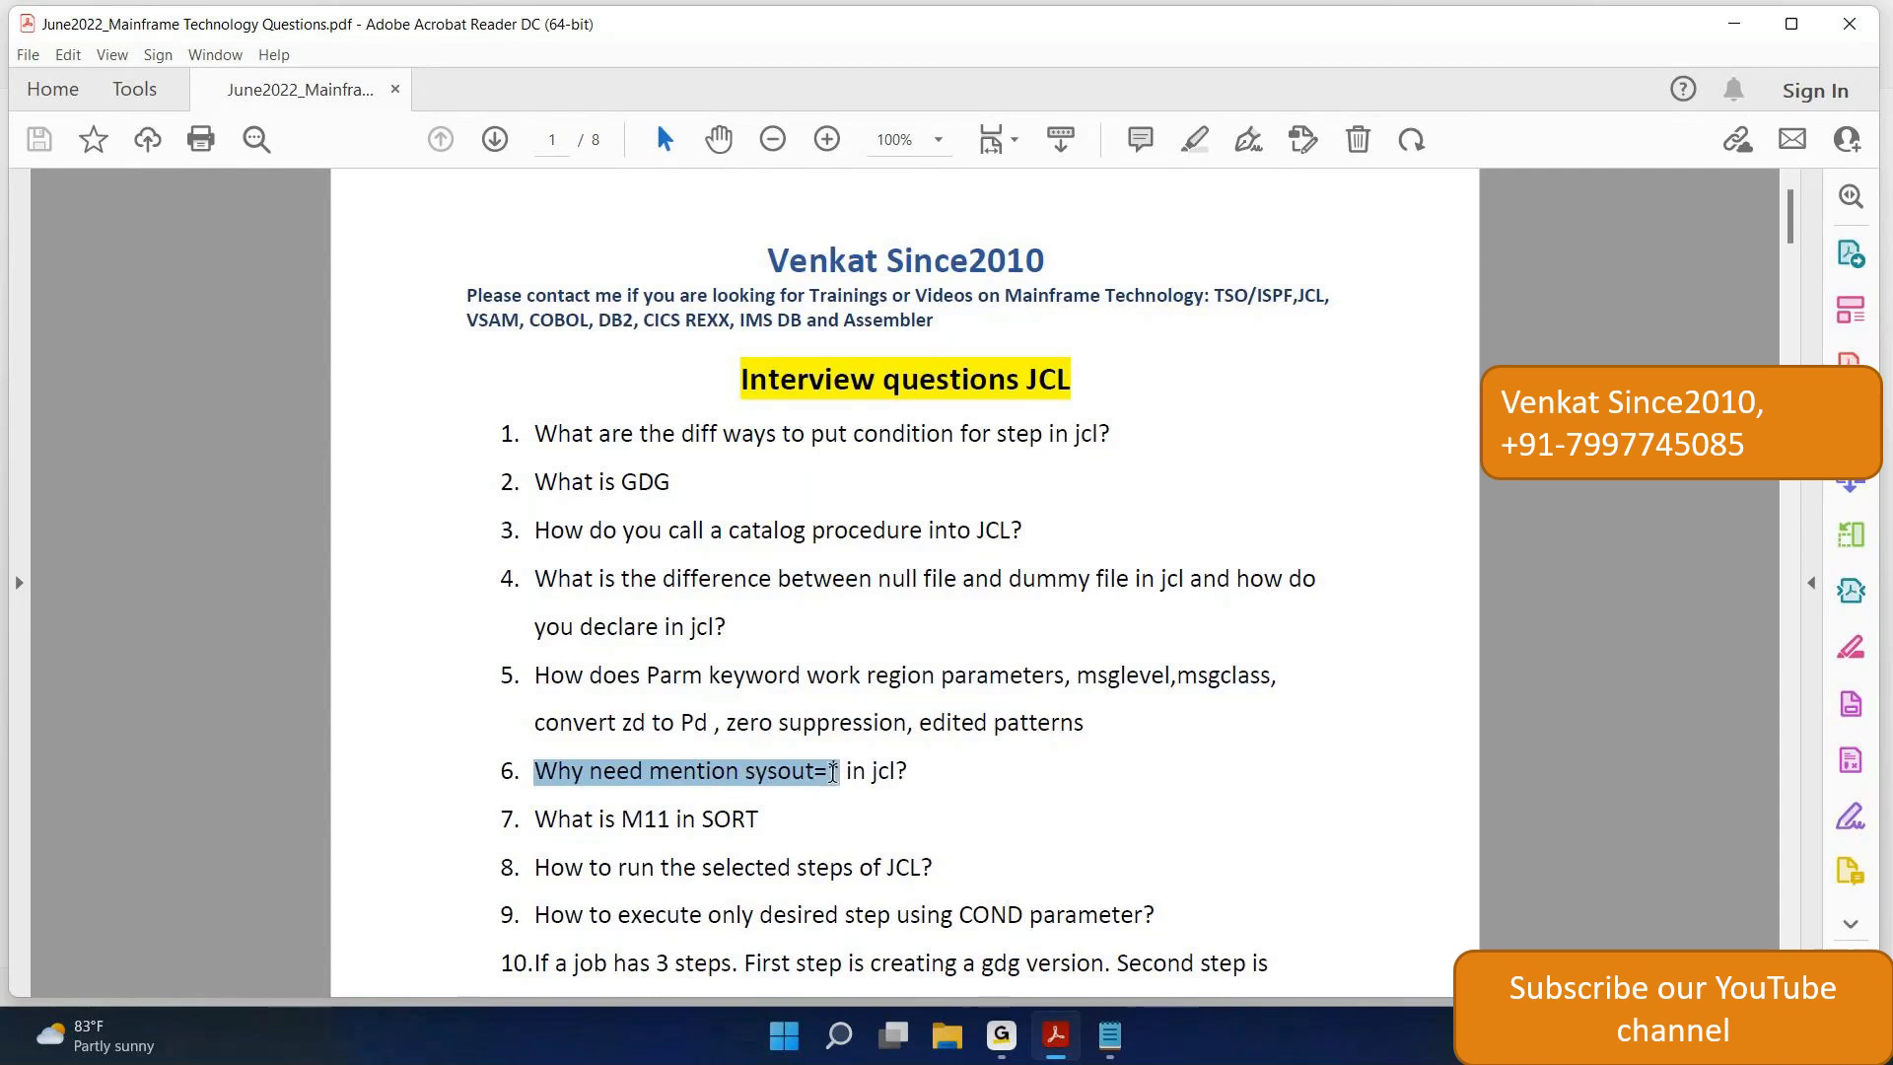
- Clear the question 6 selection and select the word M11 in question 7
click(850, 771)
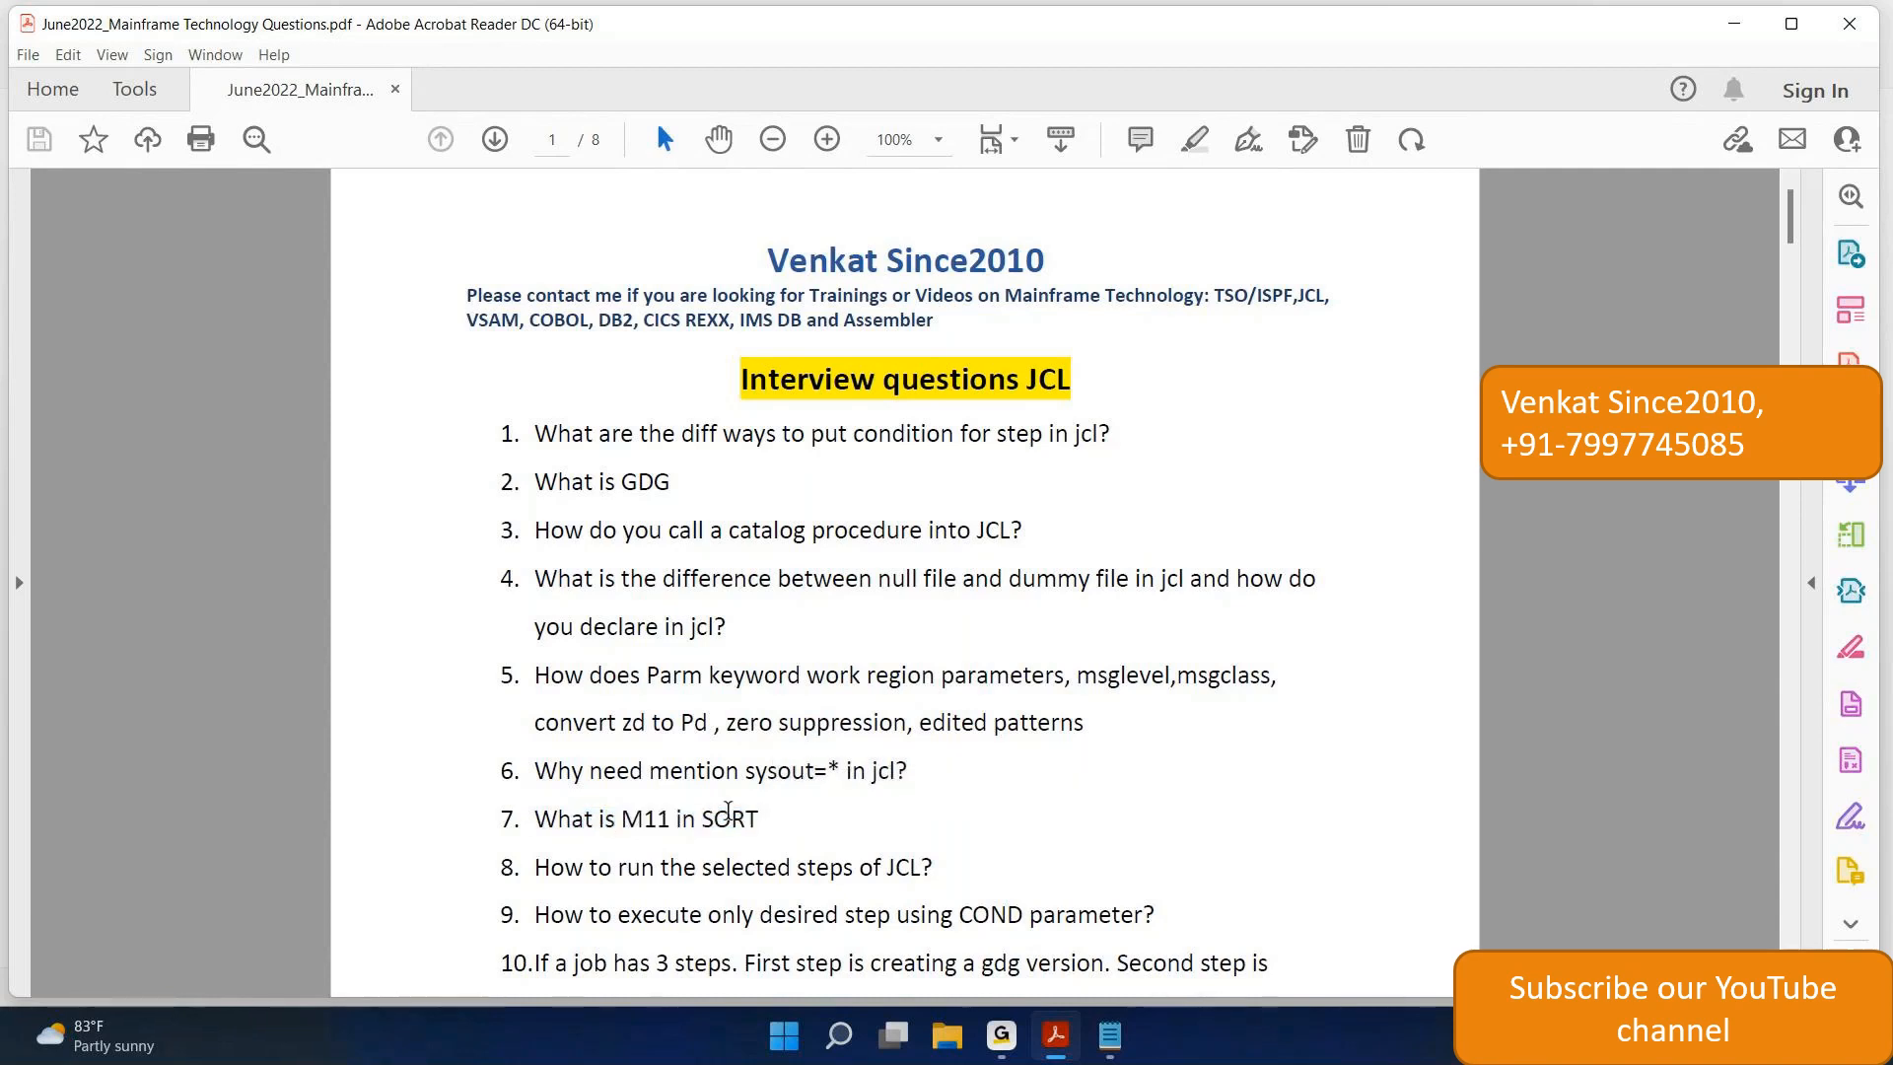
double_click(639, 819)
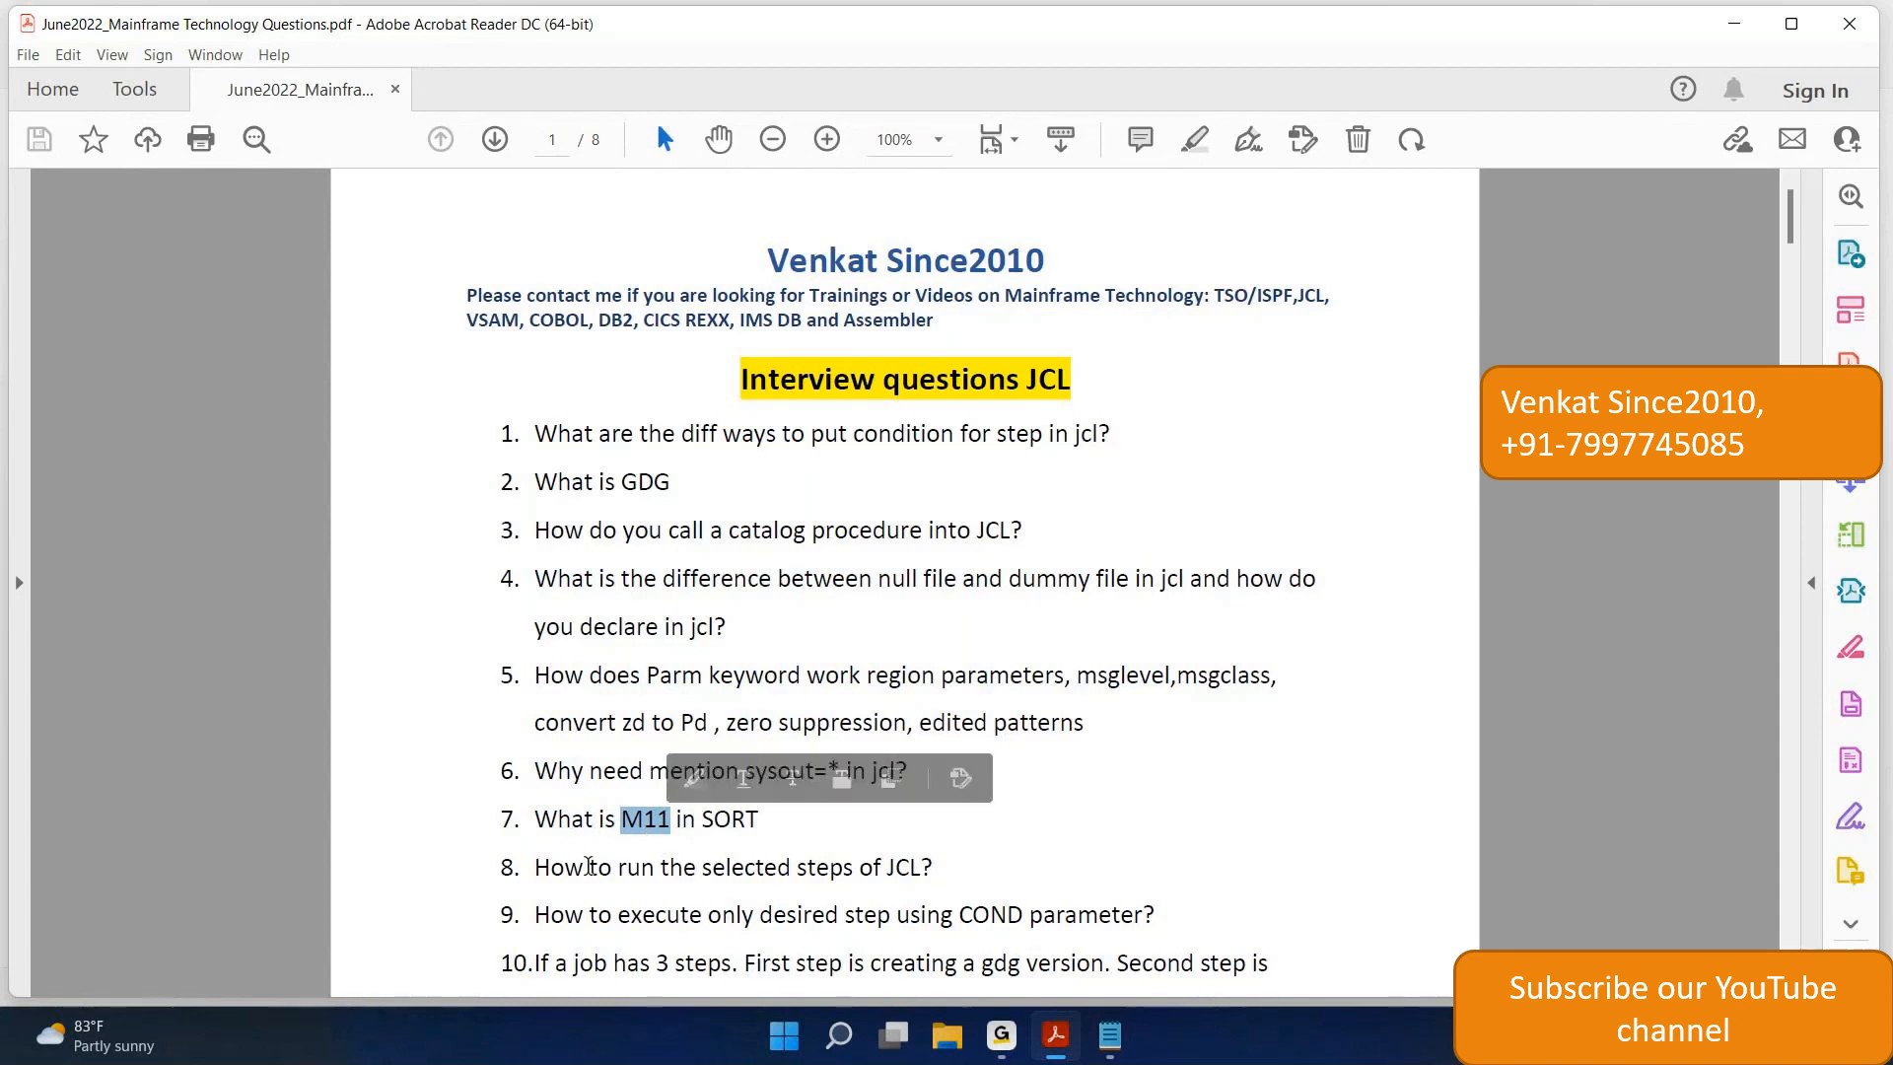
mouse_move(990, 876)
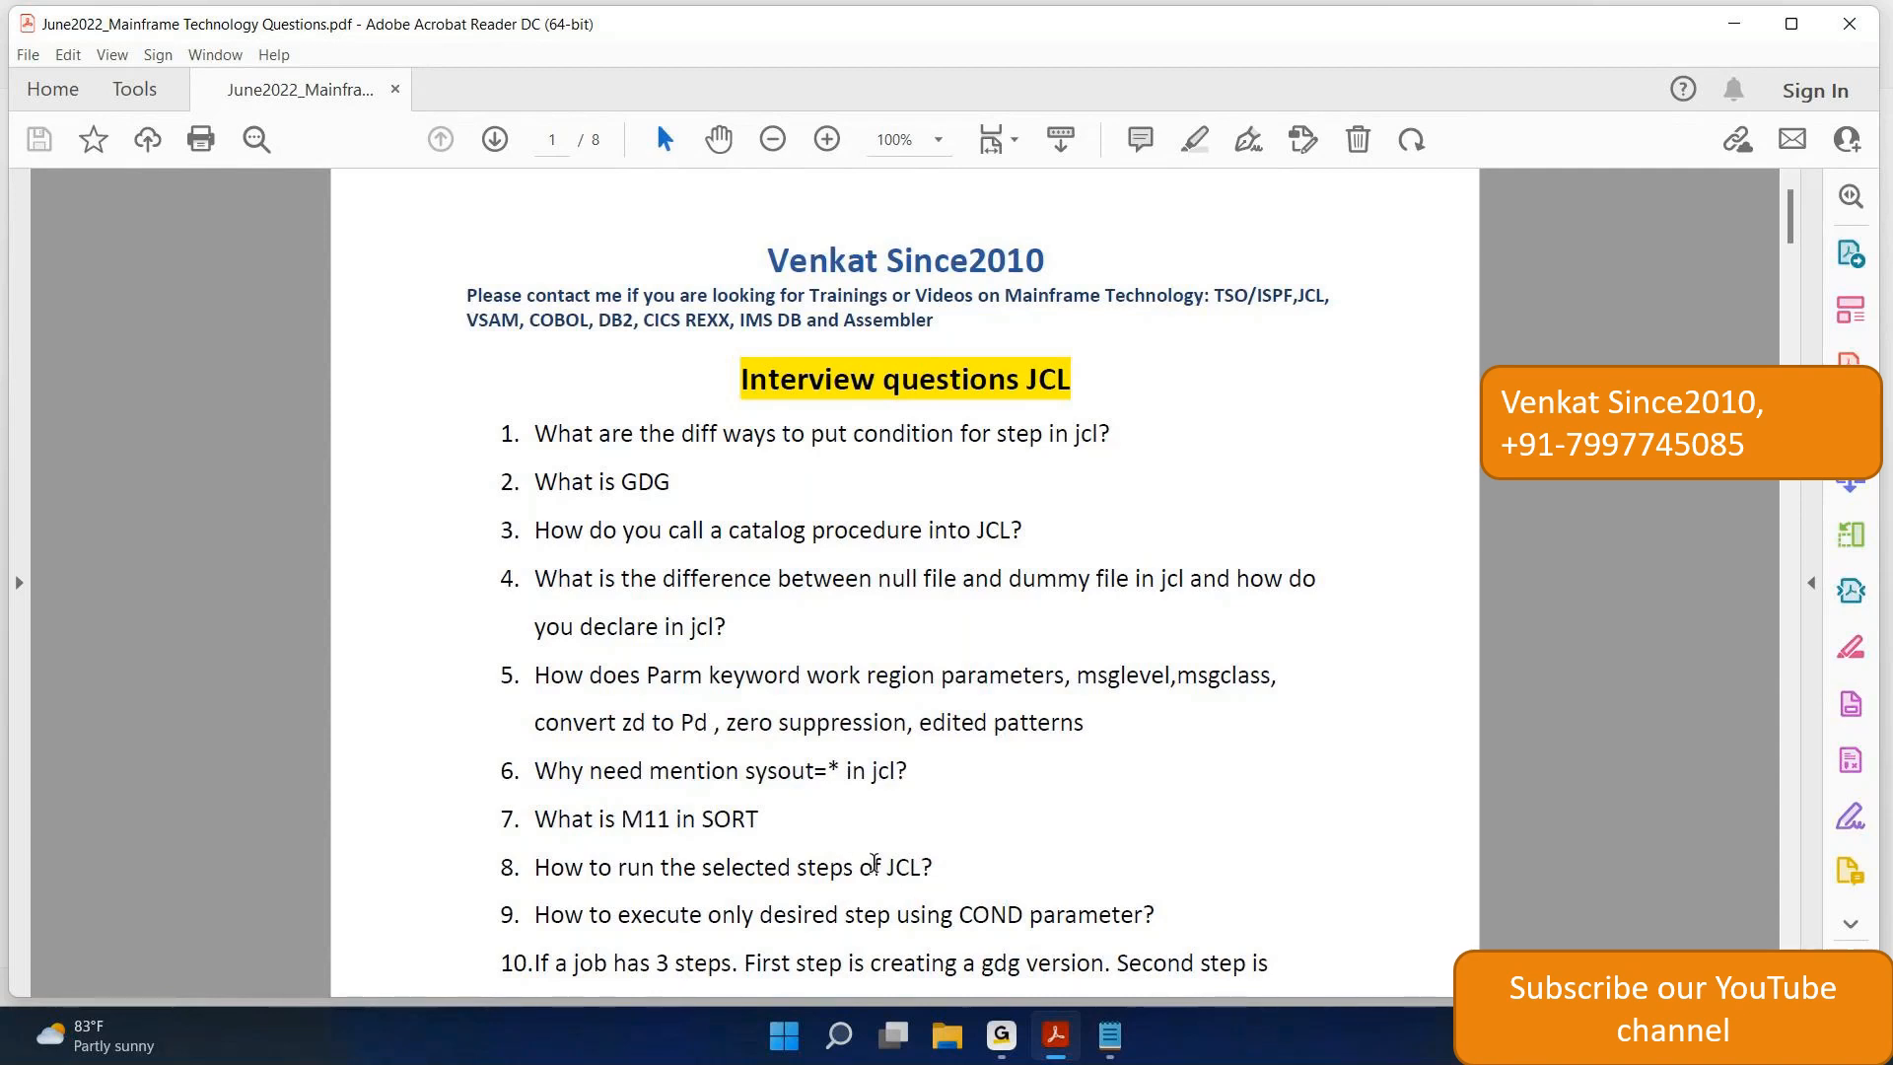
- Select question 9 from 'How to' to 'COND parameter?'
drag(535, 915, 834, 914)
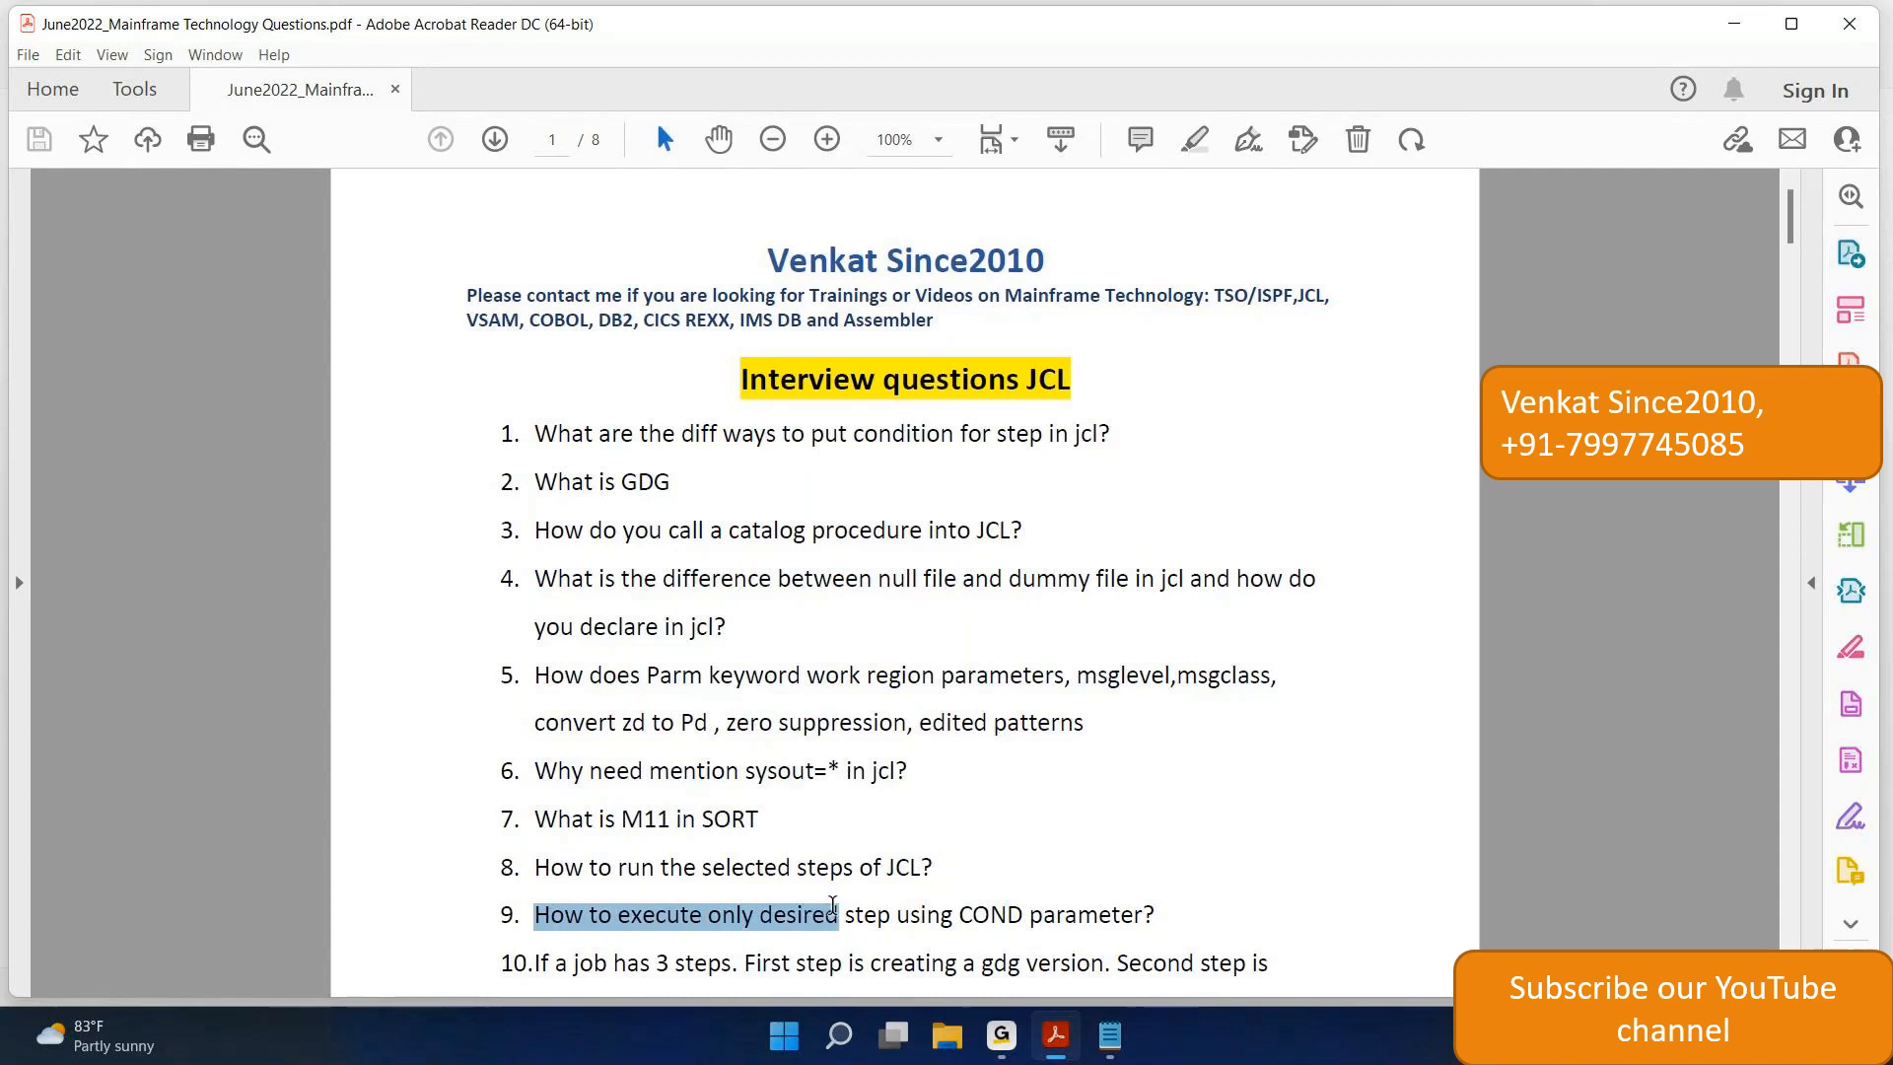
drag(833, 914, 1153, 915)
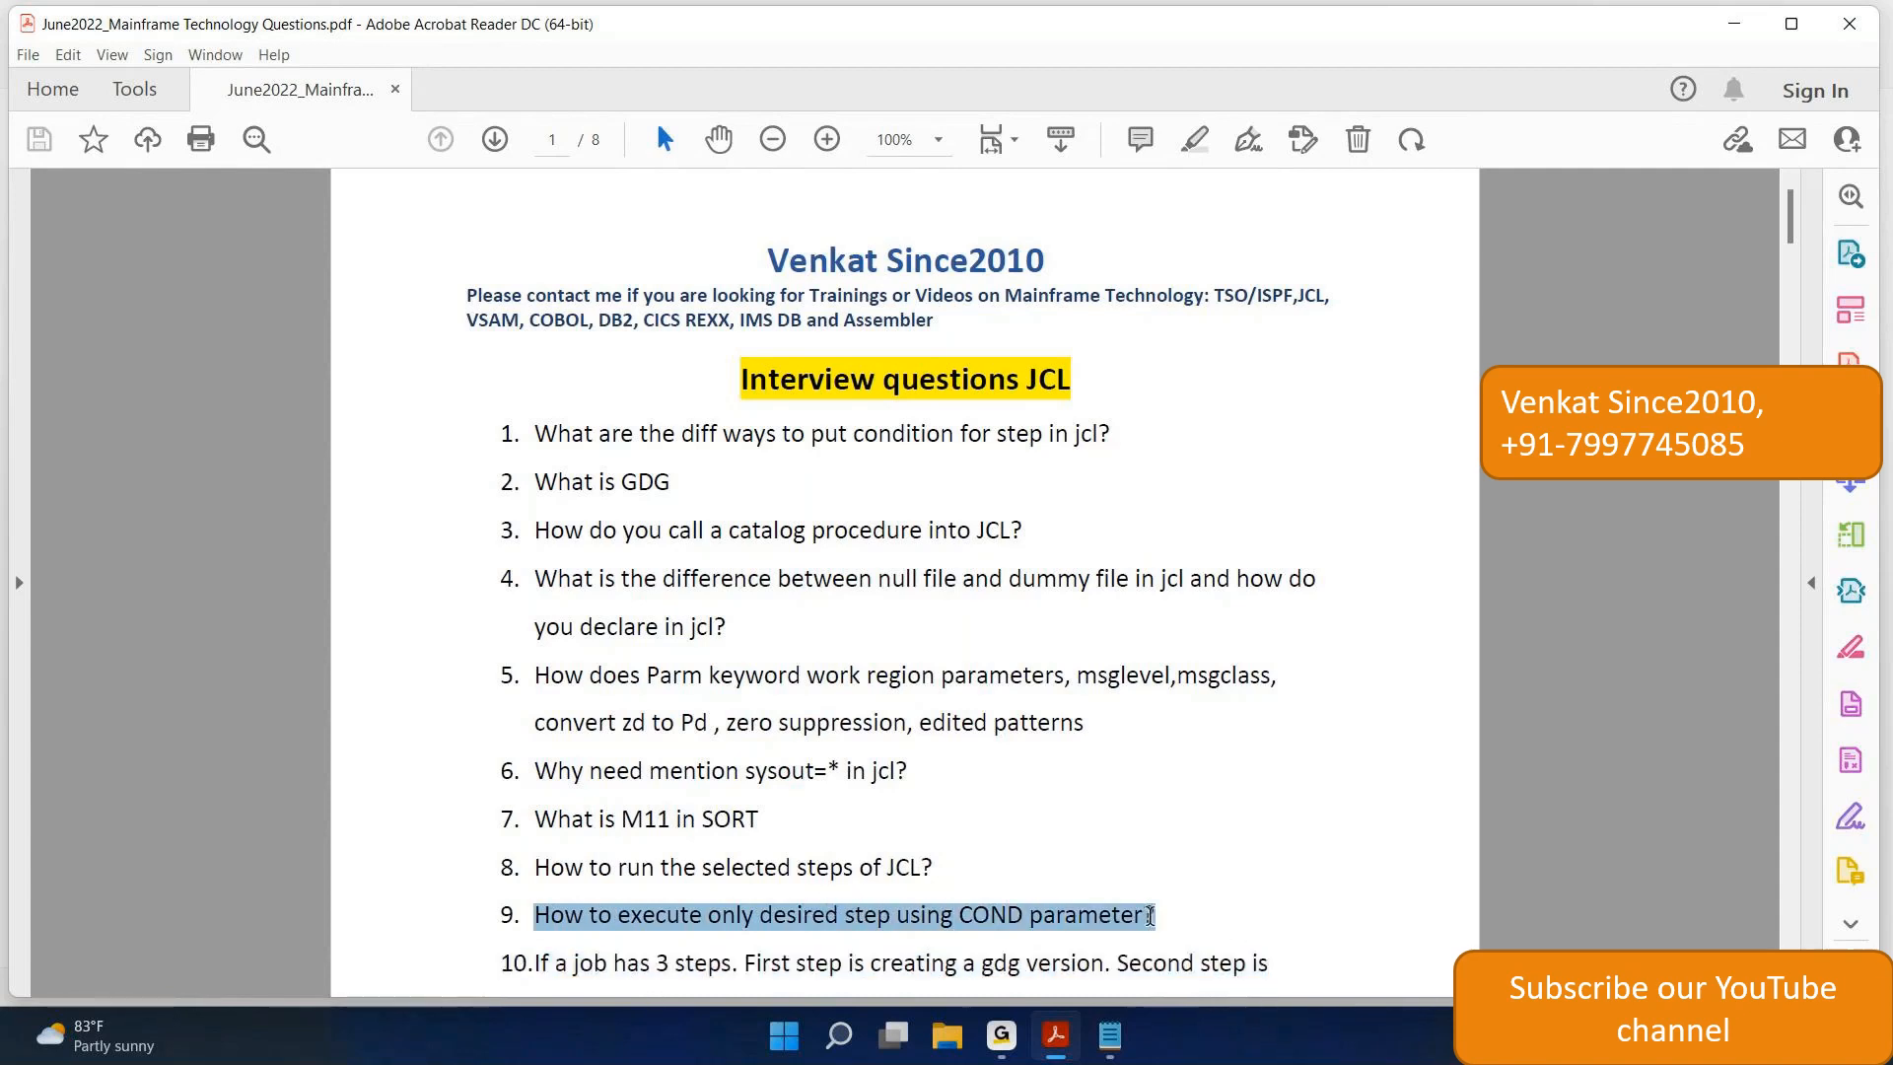
click(1141, 915)
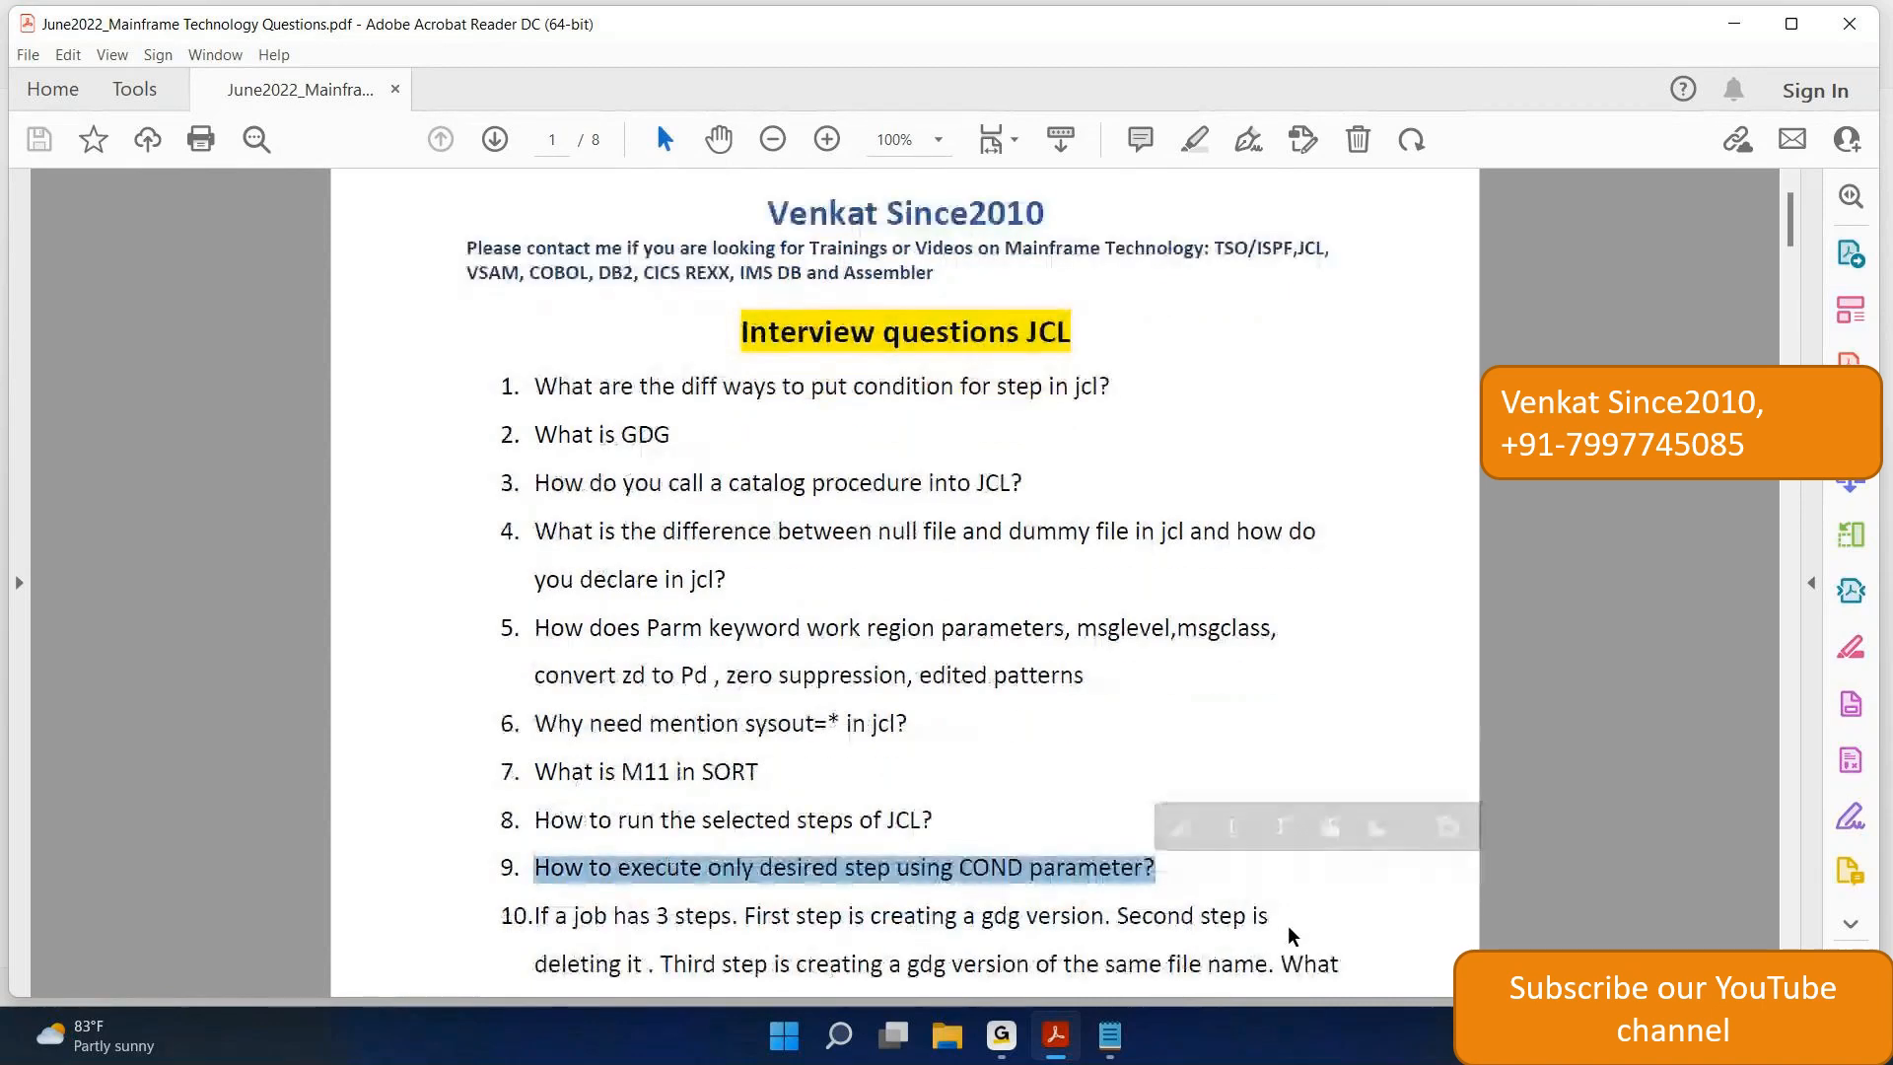
- Scroll down until question 10 on the three-step GDG job is fully visible
scroll(down, 3)
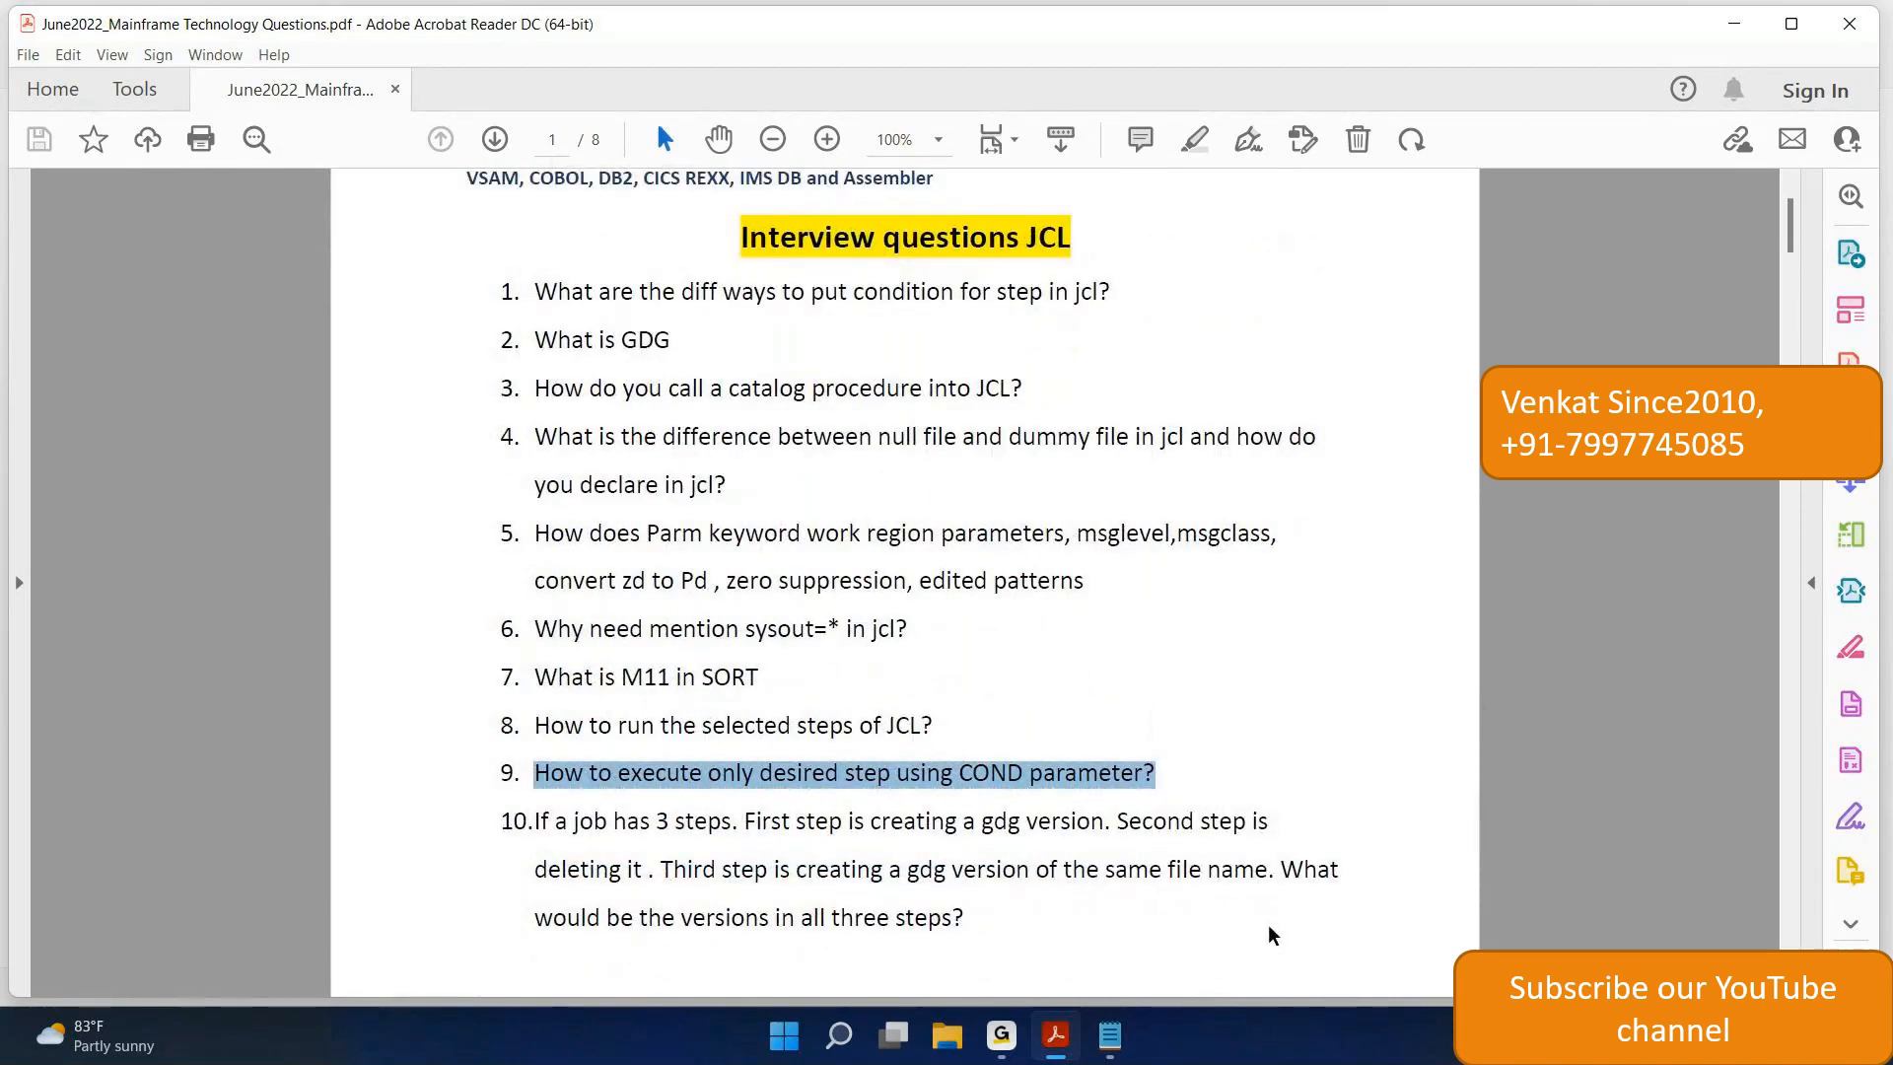
mouse_move(608, 827)
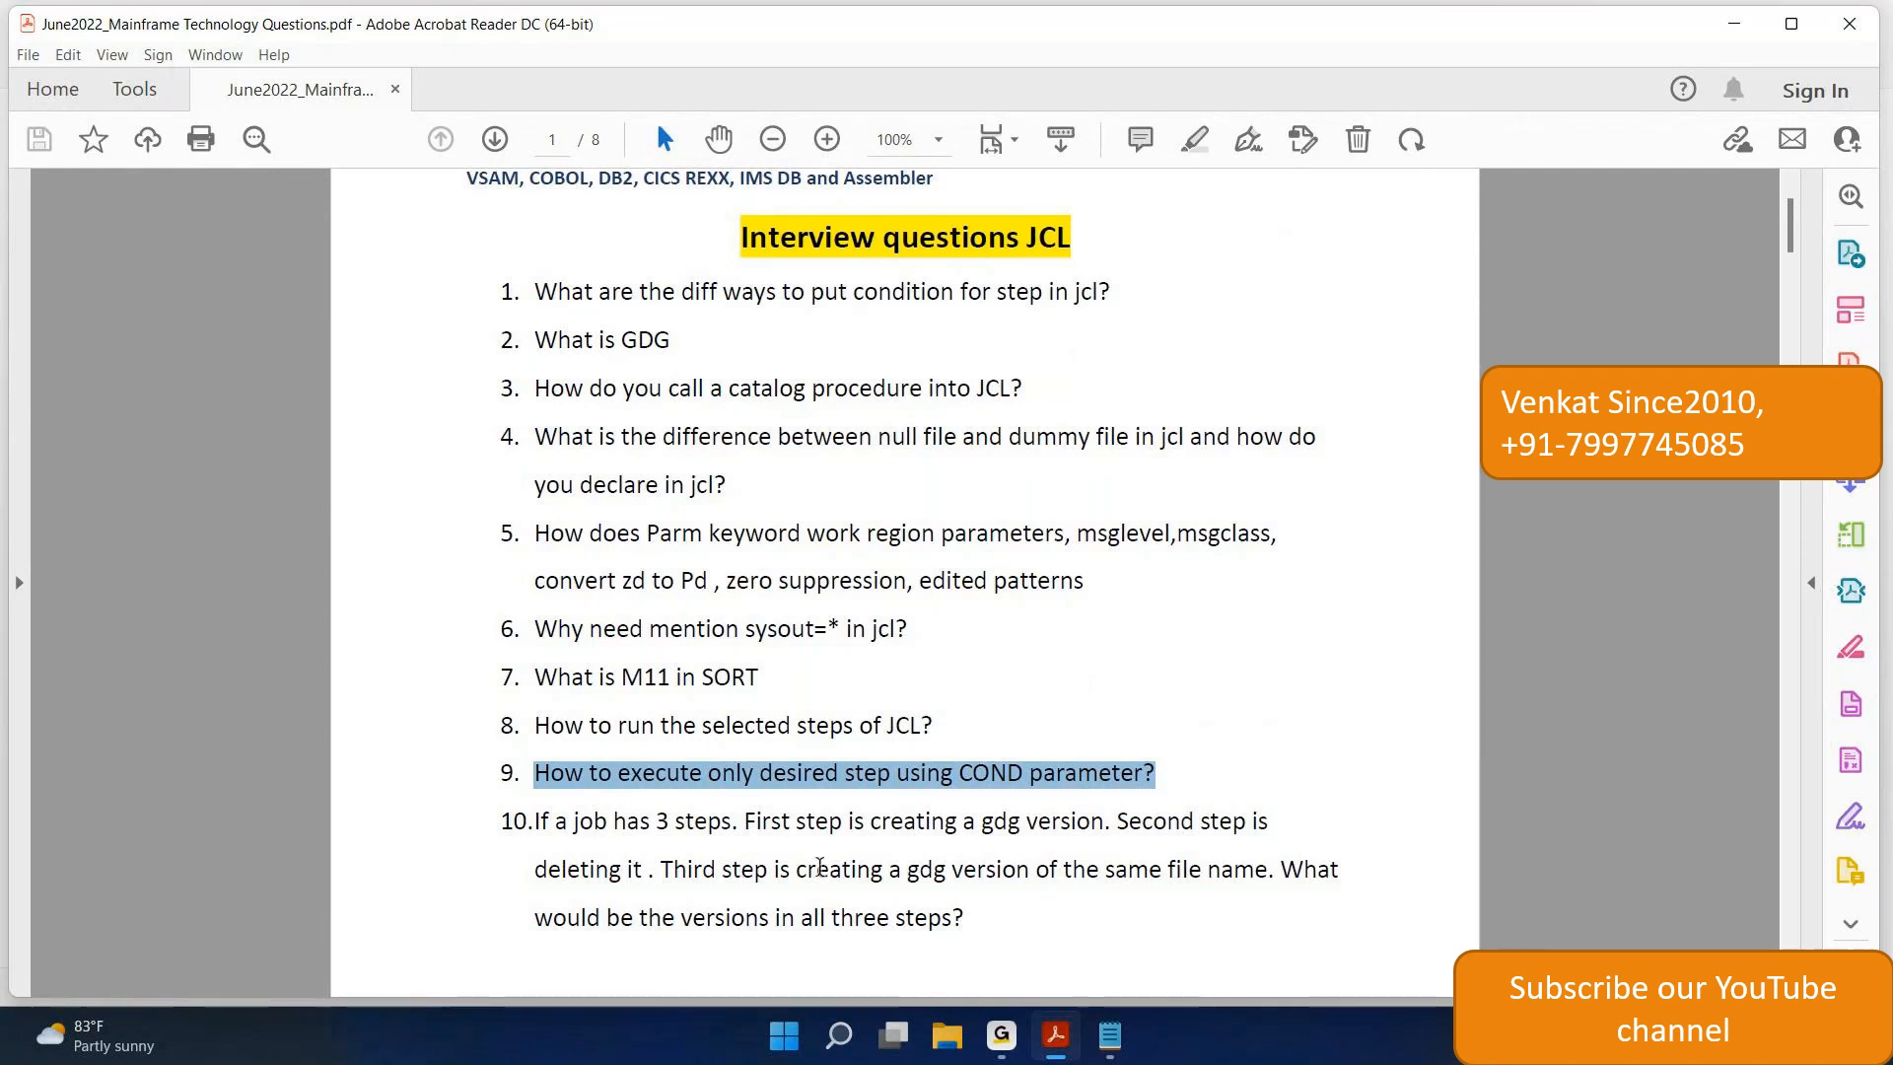
mouse_move(1233, 869)
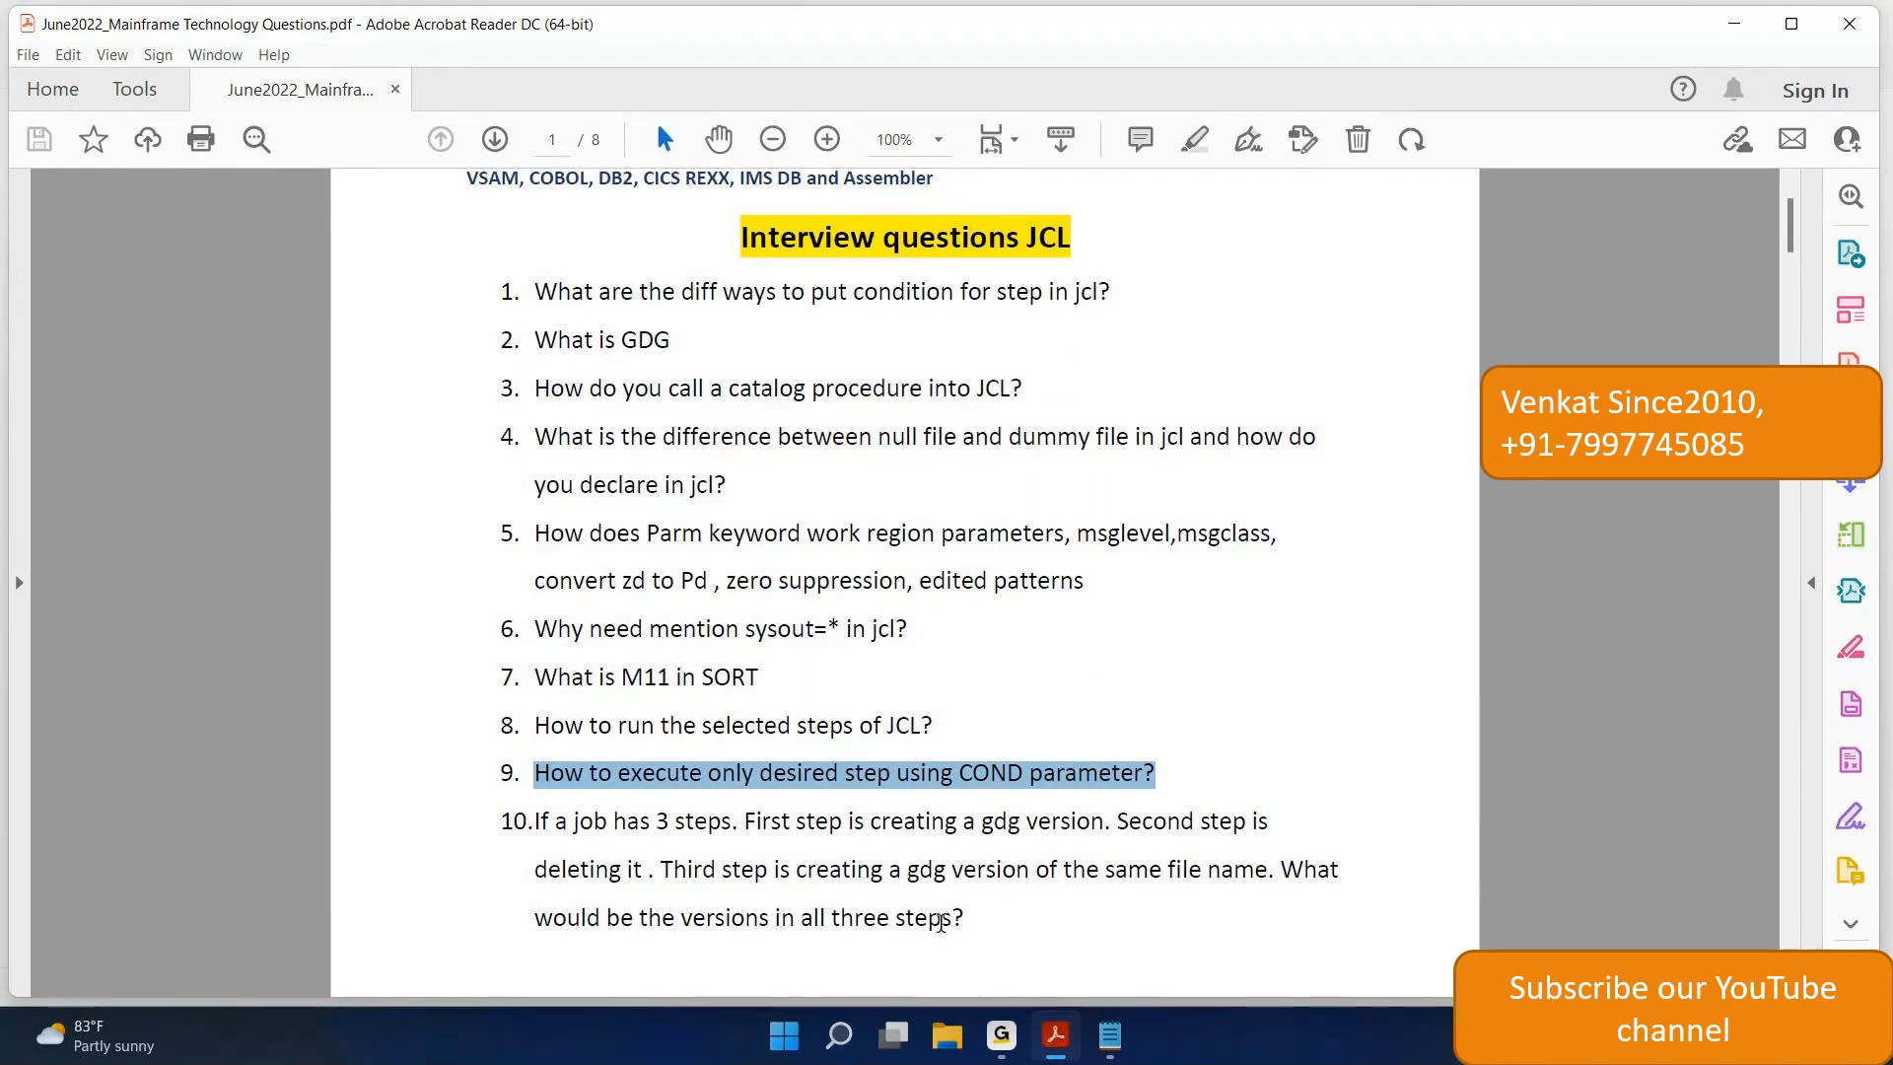
mouse_move(778, 893)
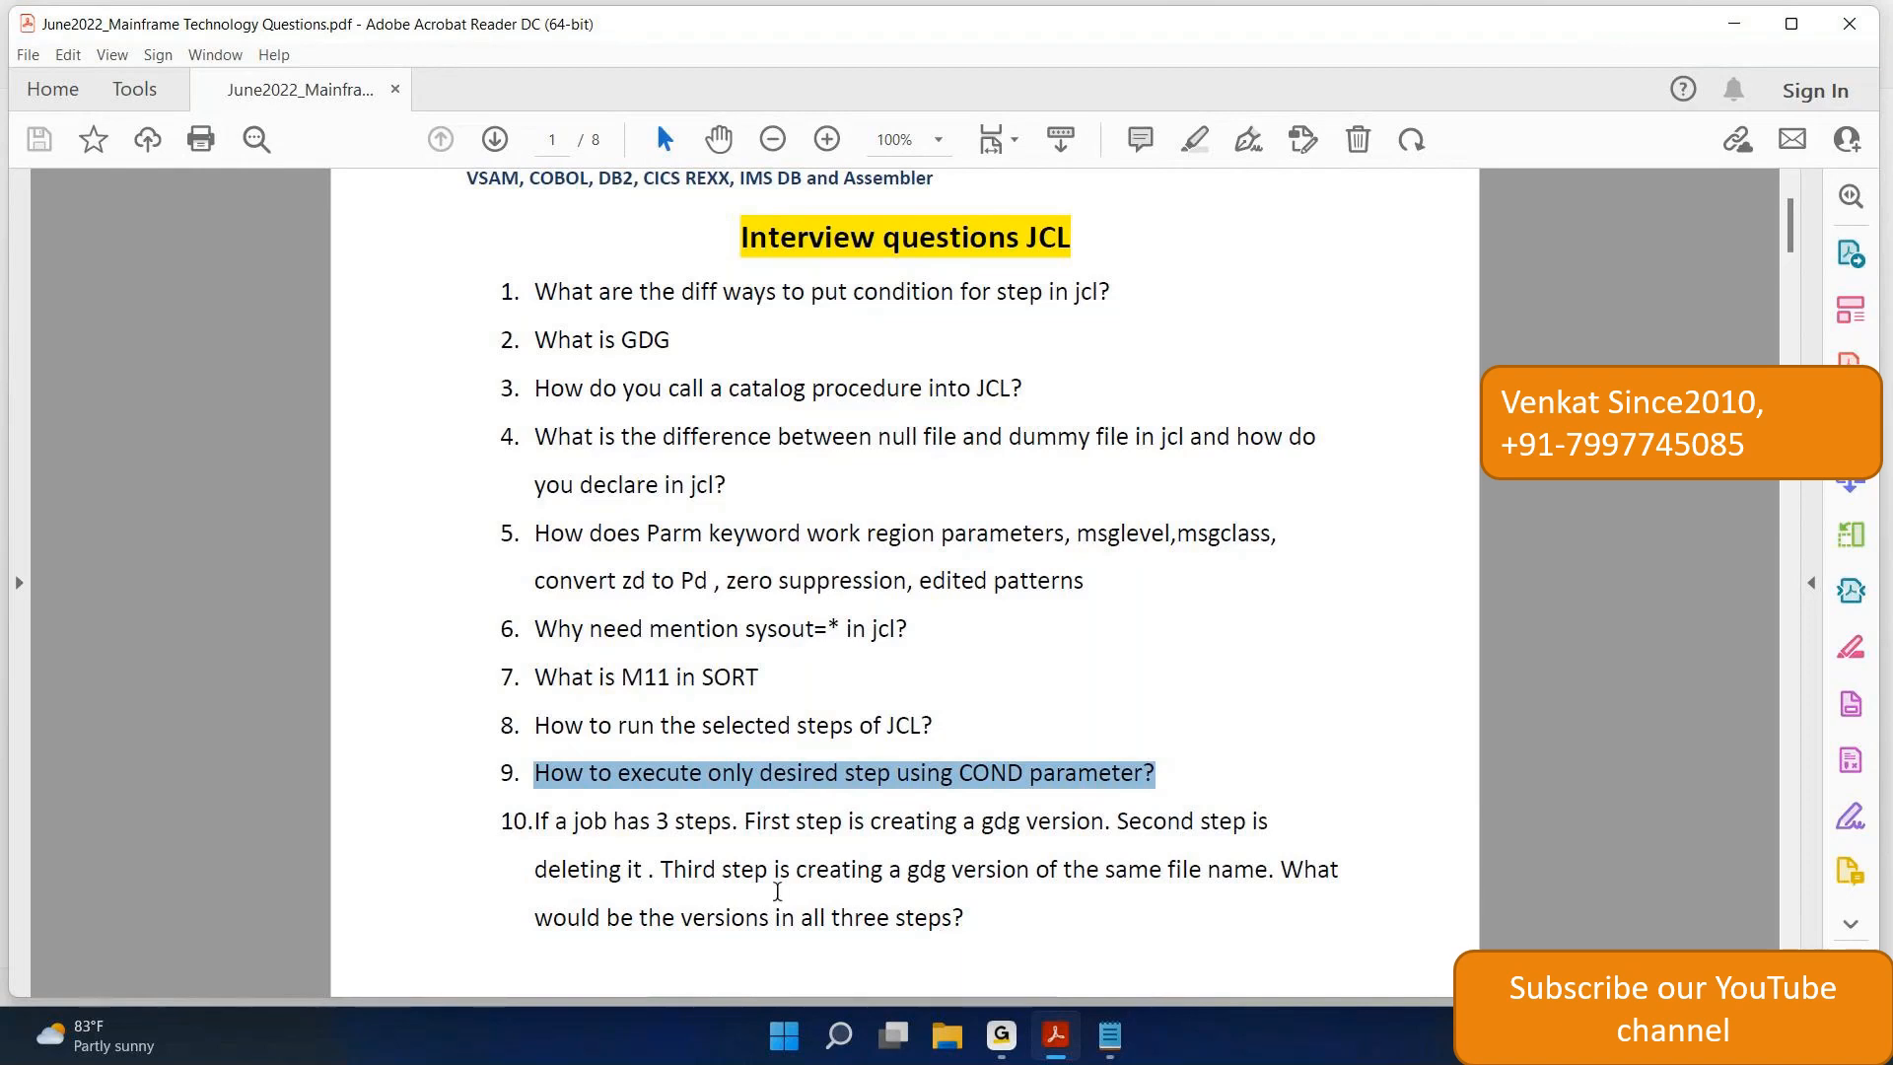